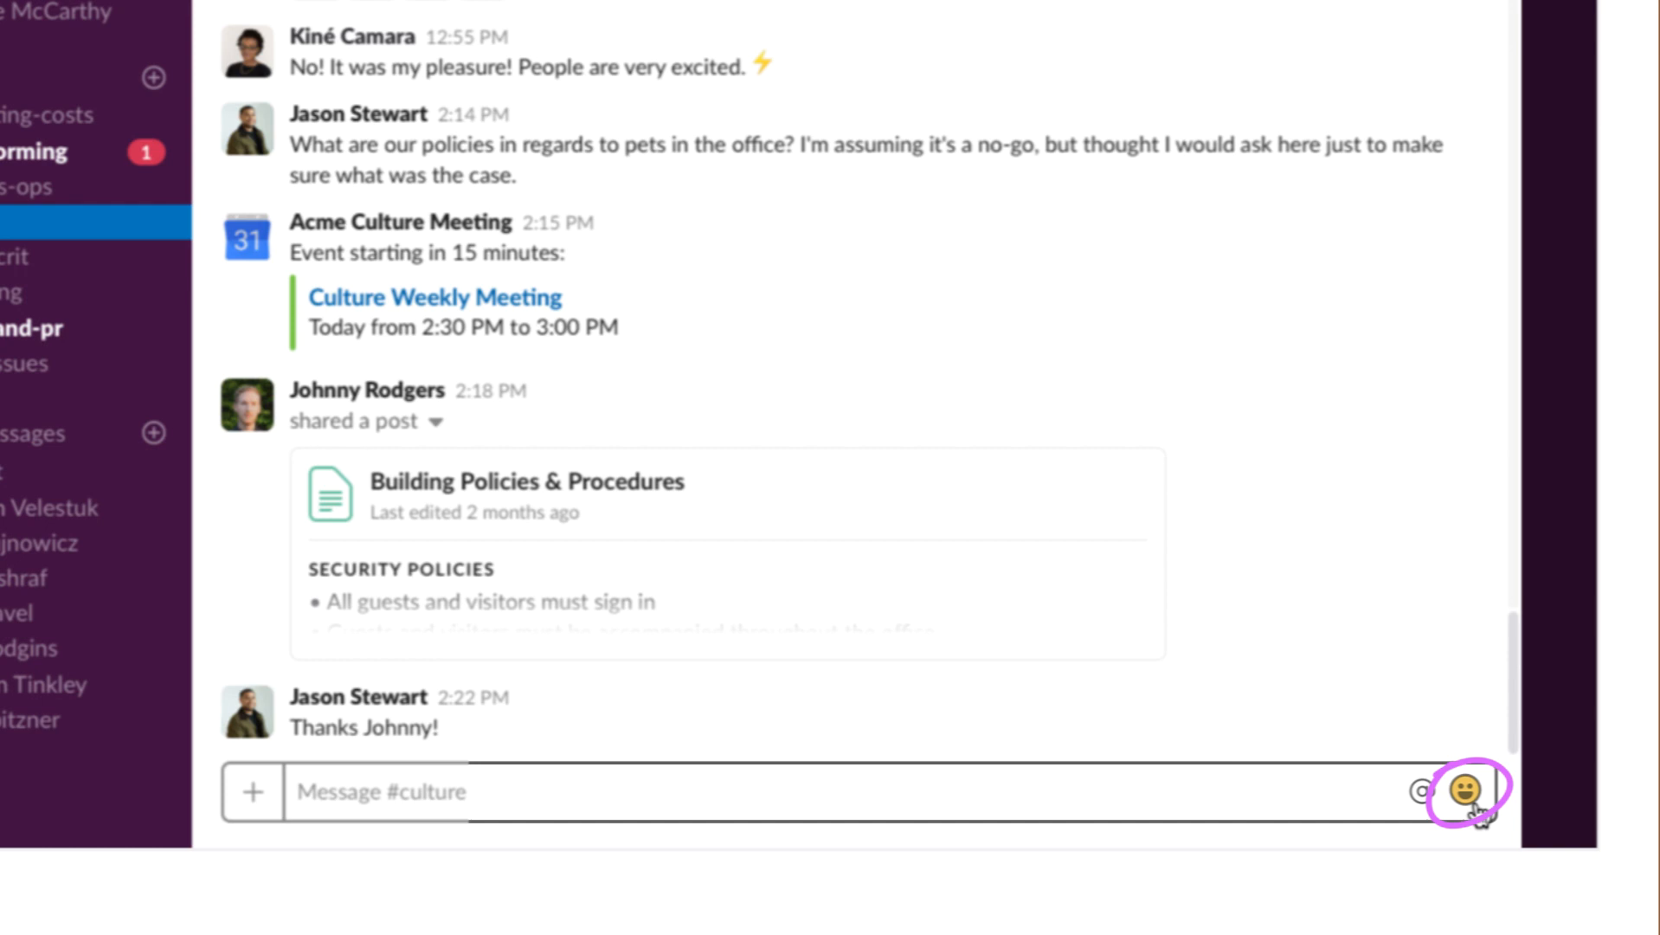
Bring up Slack's emoji picker and browse the People category before returning to Frequently Used.
left_click(1466, 789)
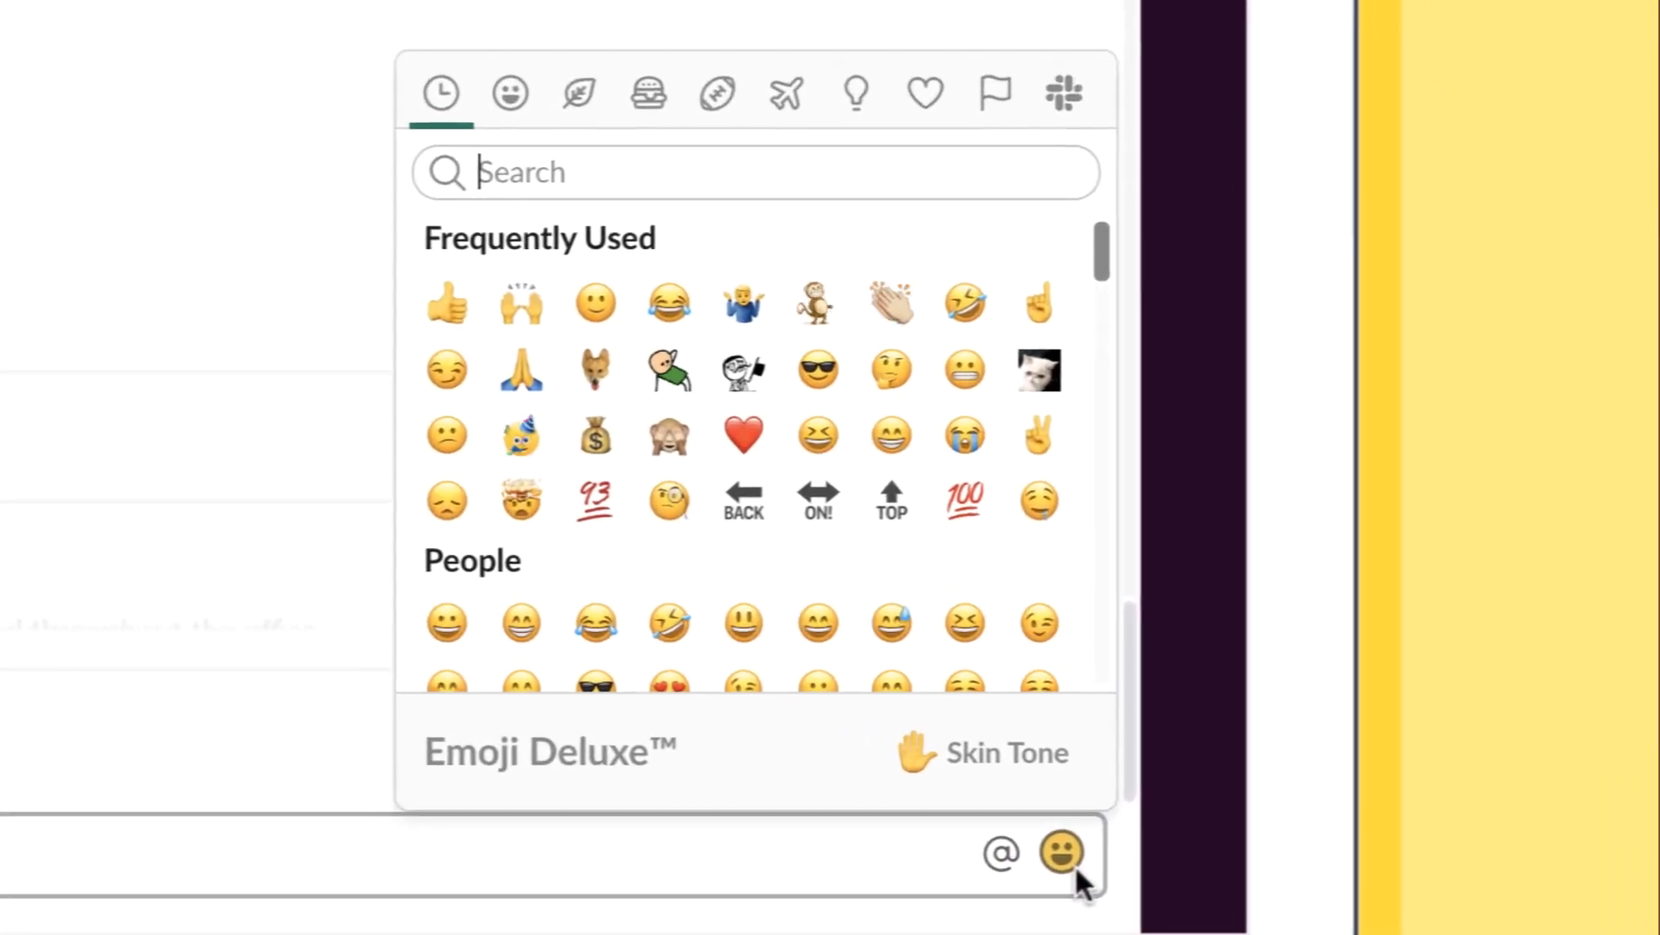
left_click(488, 88)
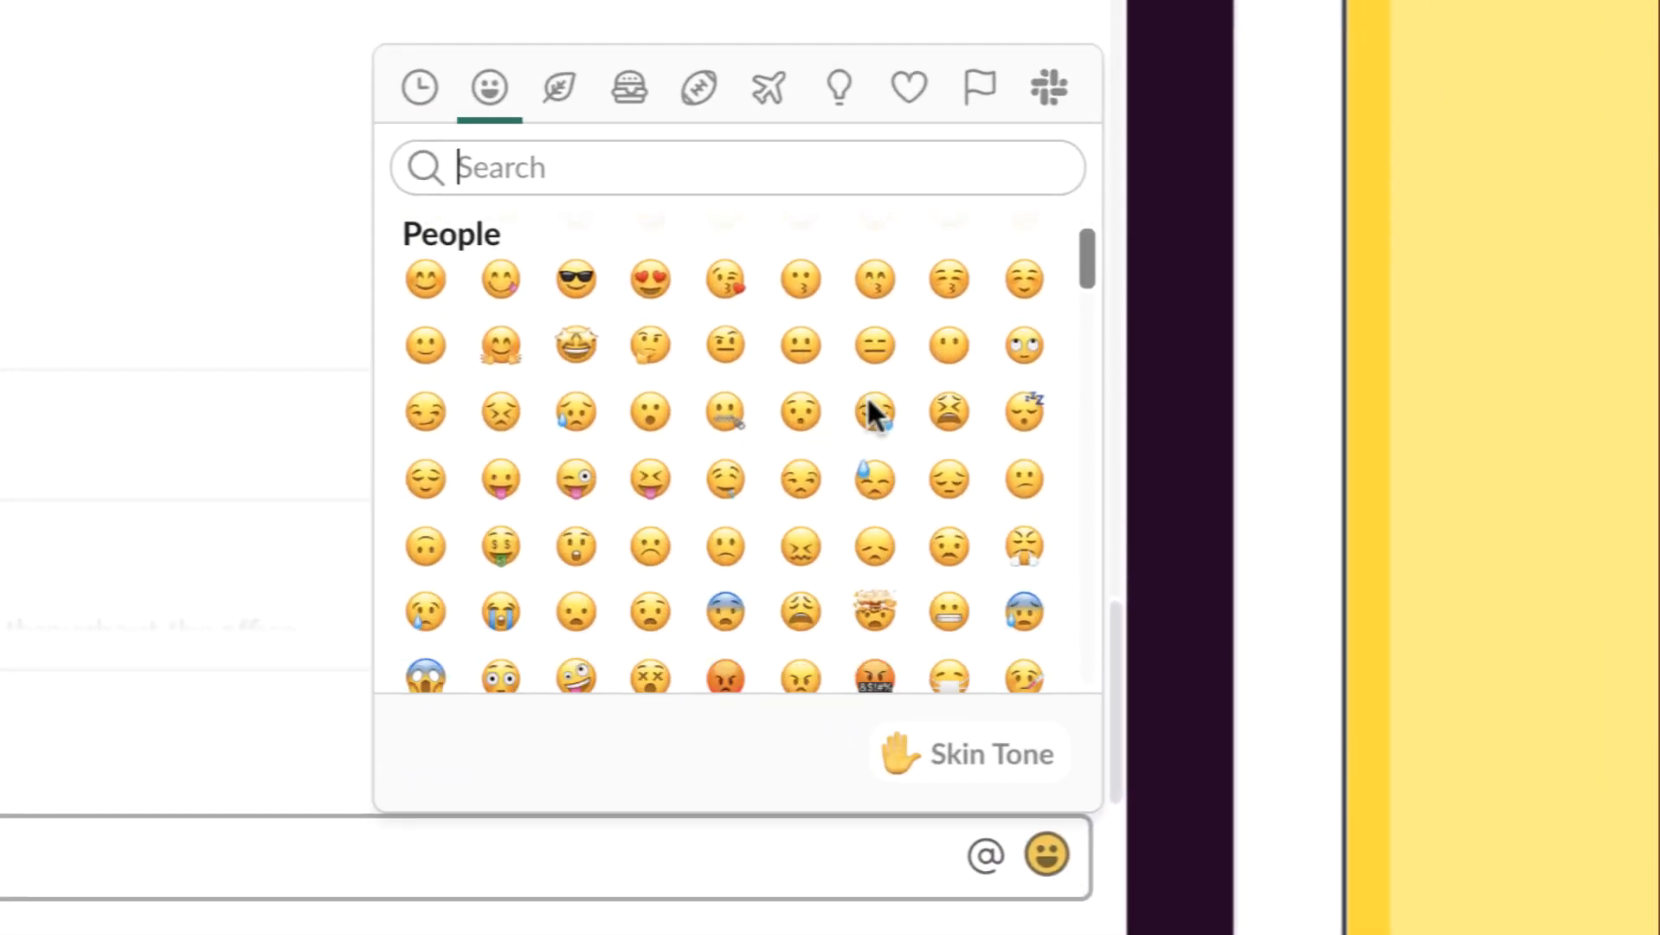
scroll("down", 3)
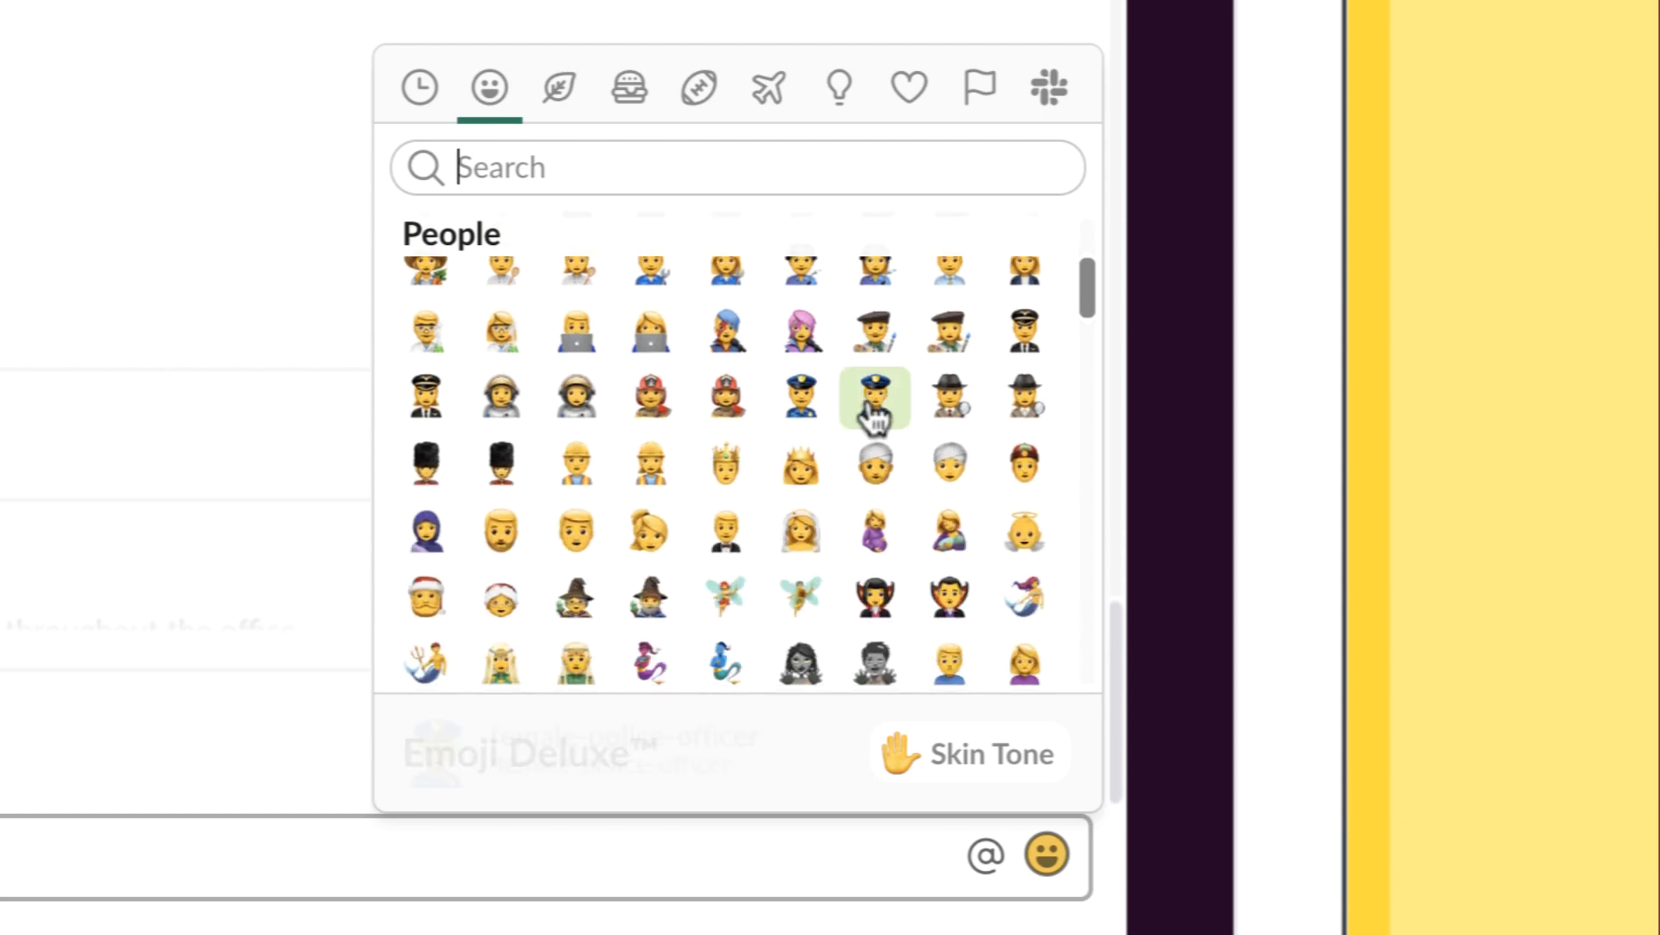
left_click(419, 87)
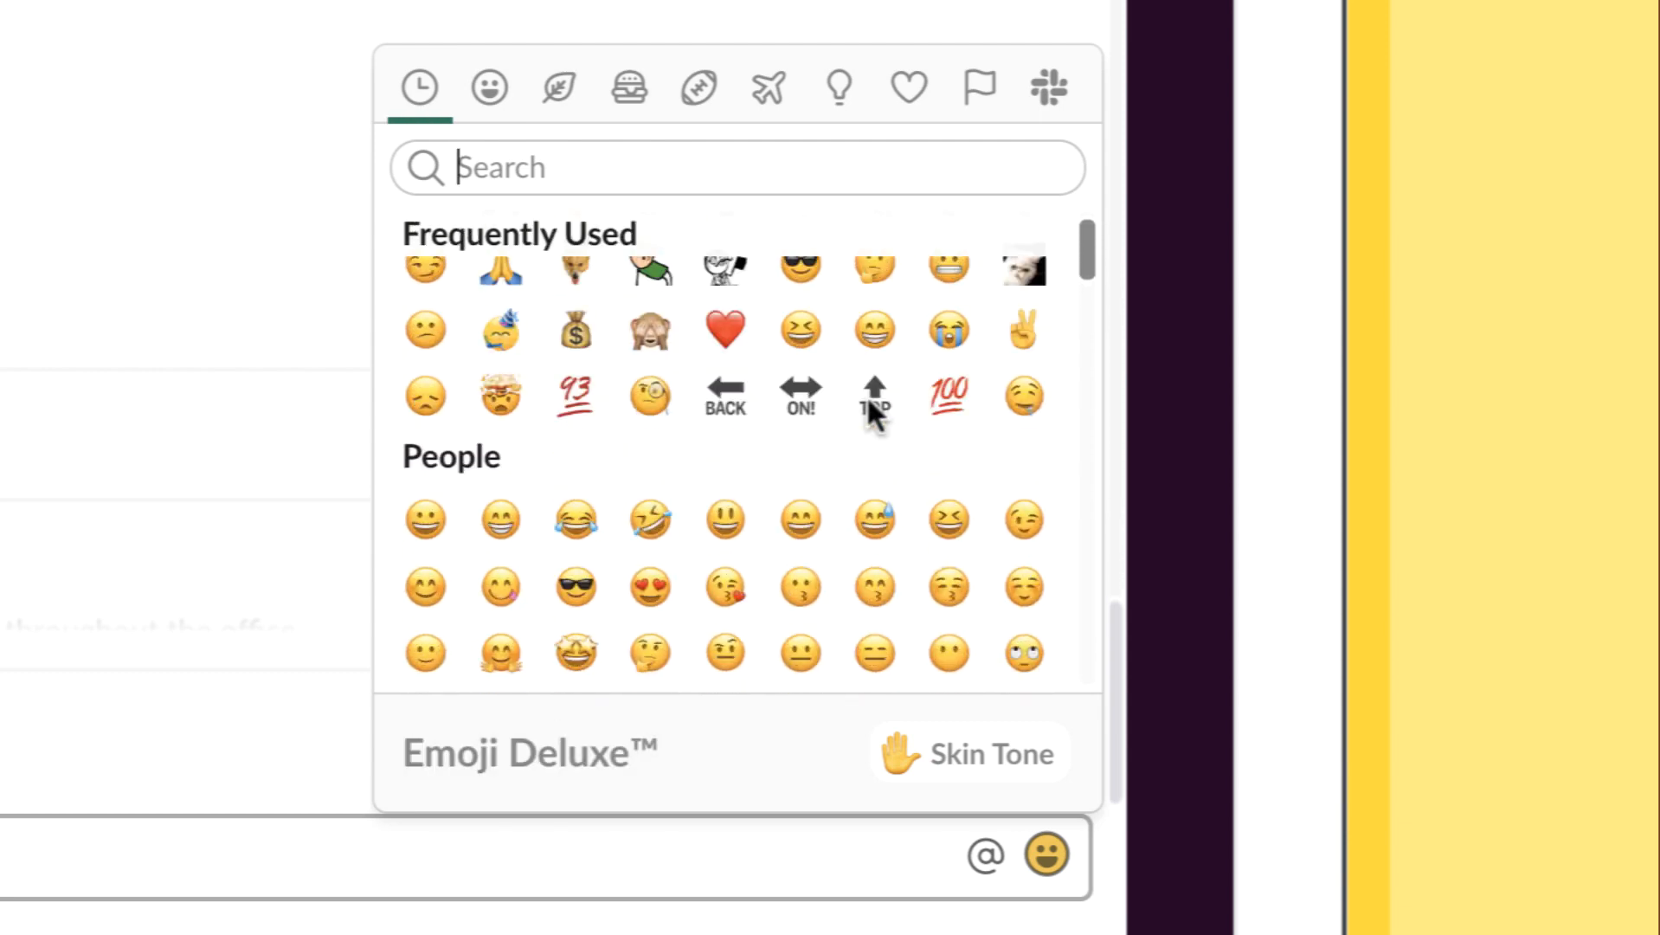
Switch to the workspace's custom emoji tab and scroll to its end where adding emoji is offered.
left_click(1047, 86)
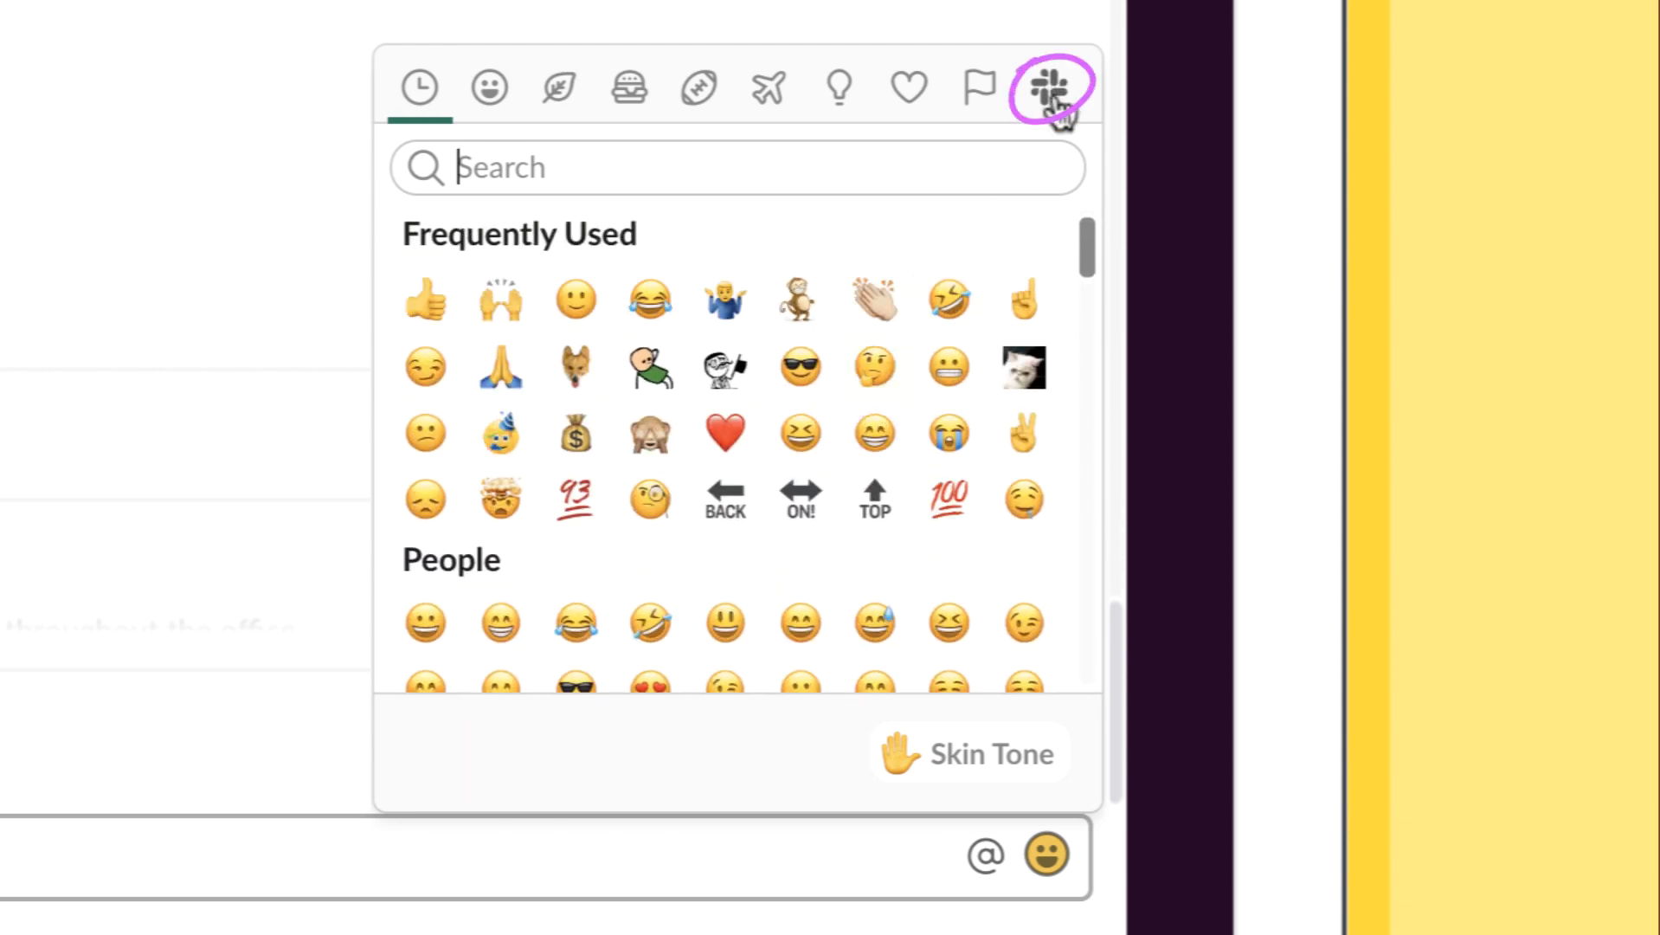
left_click(1049, 87)
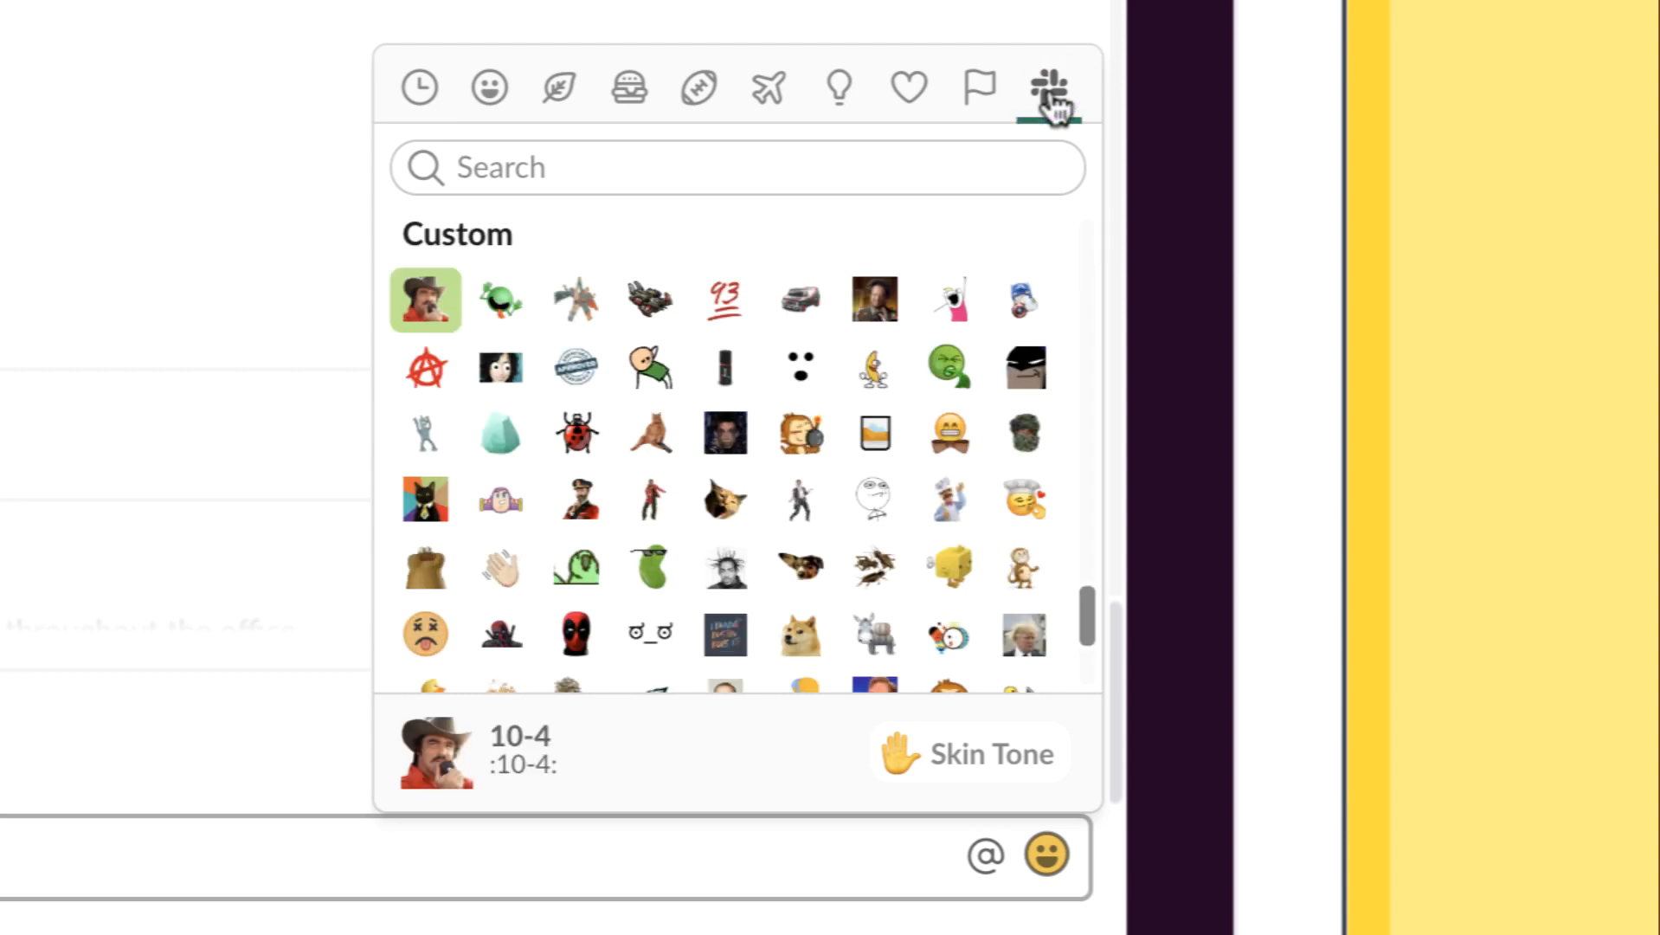
mouse_move(798, 367)
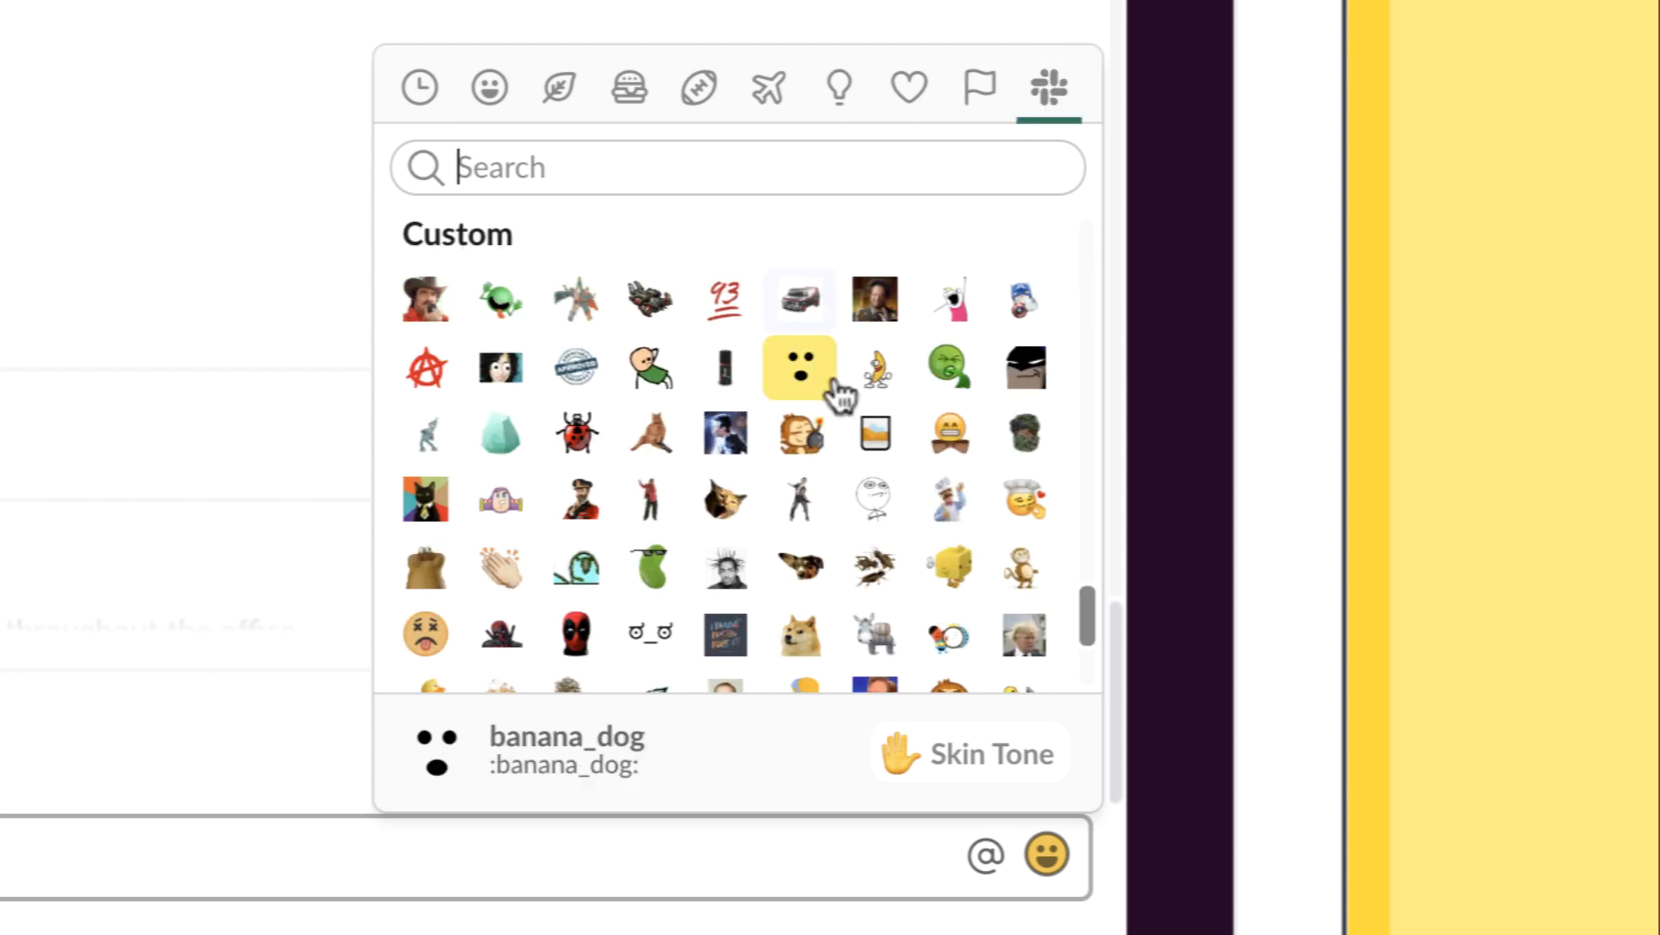
scroll("down", 3)
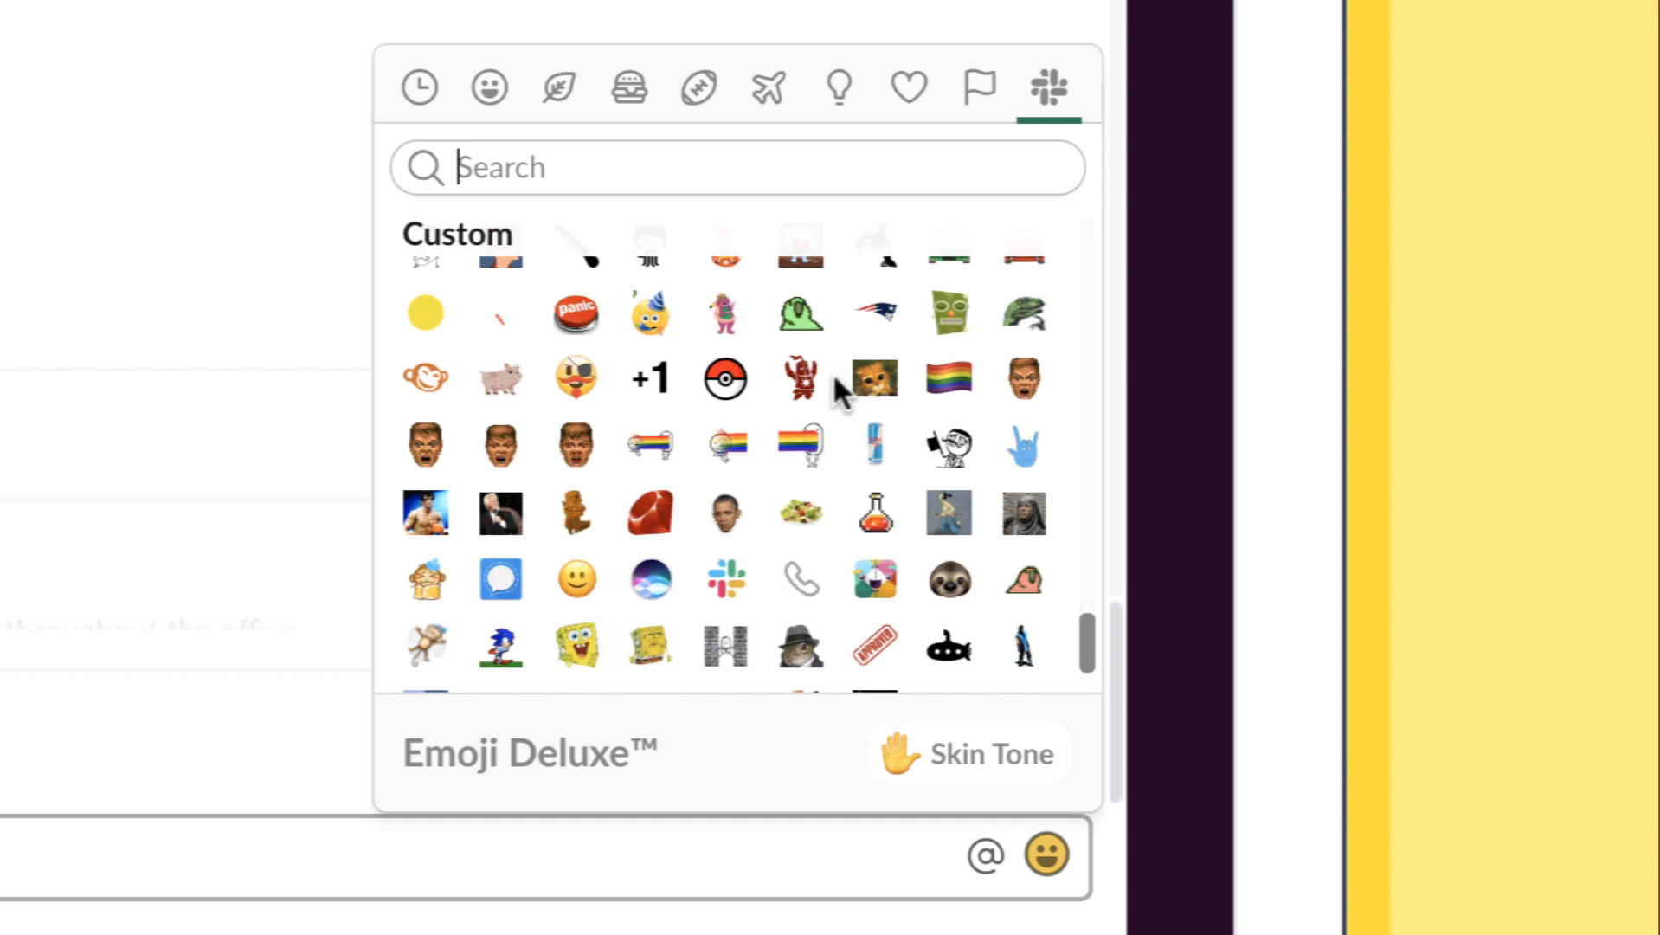
scroll("down", 3)
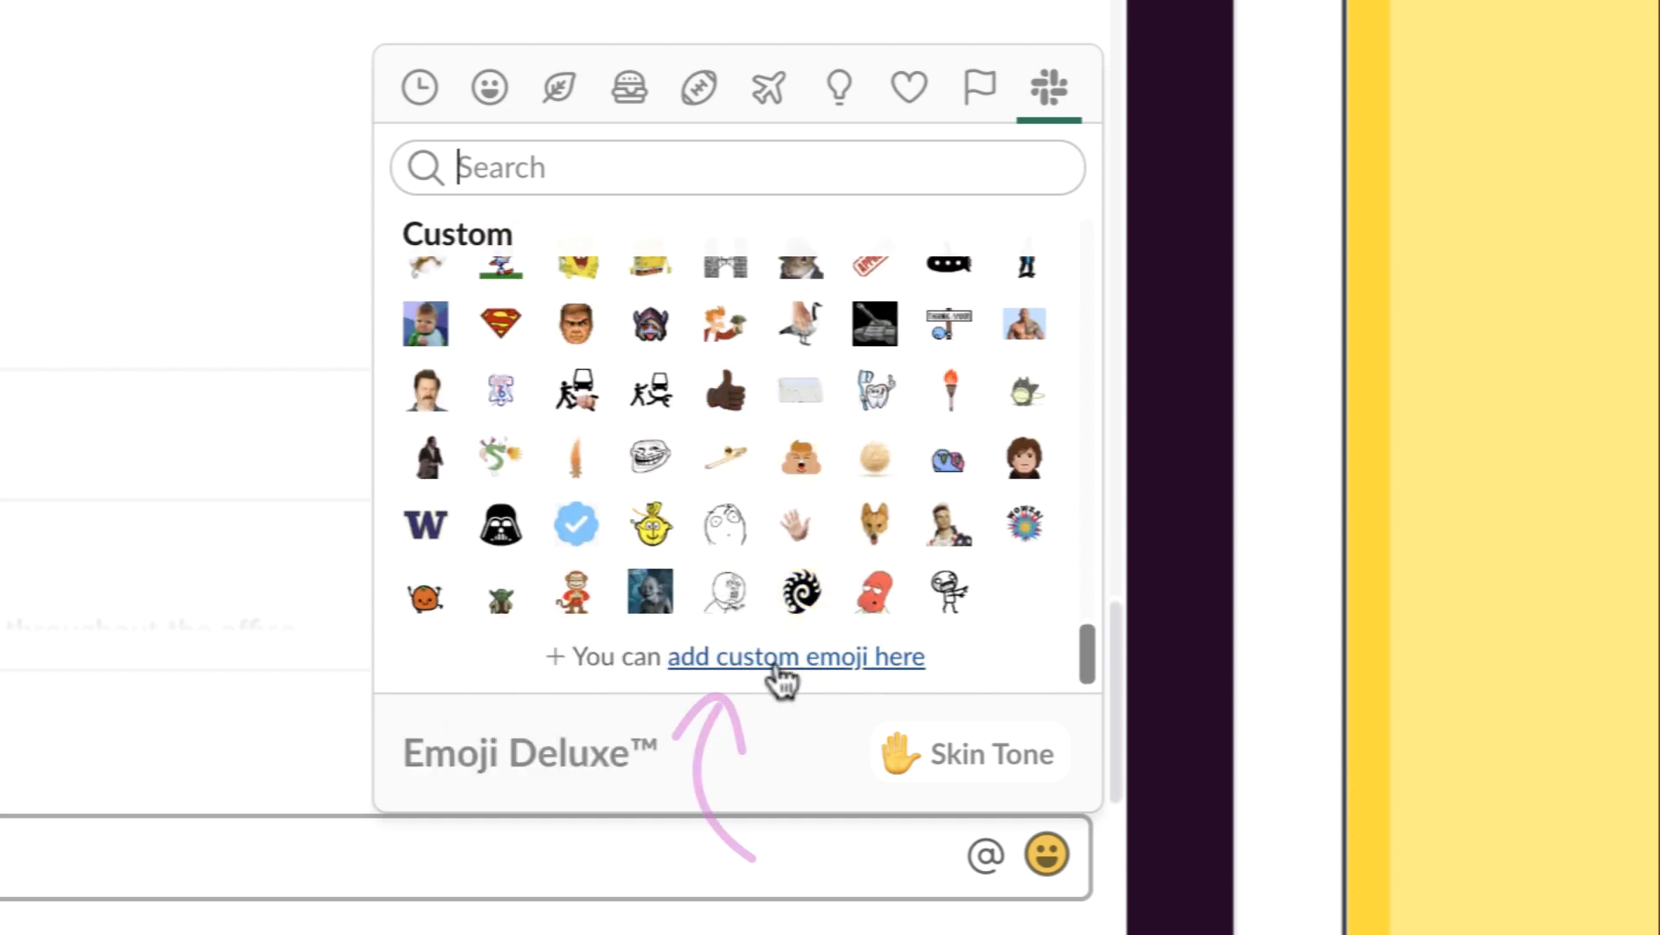
Reach Slack's Customize Your Workspace emoji page, then switch to the PicMonkey tab.
left_click(796, 656)
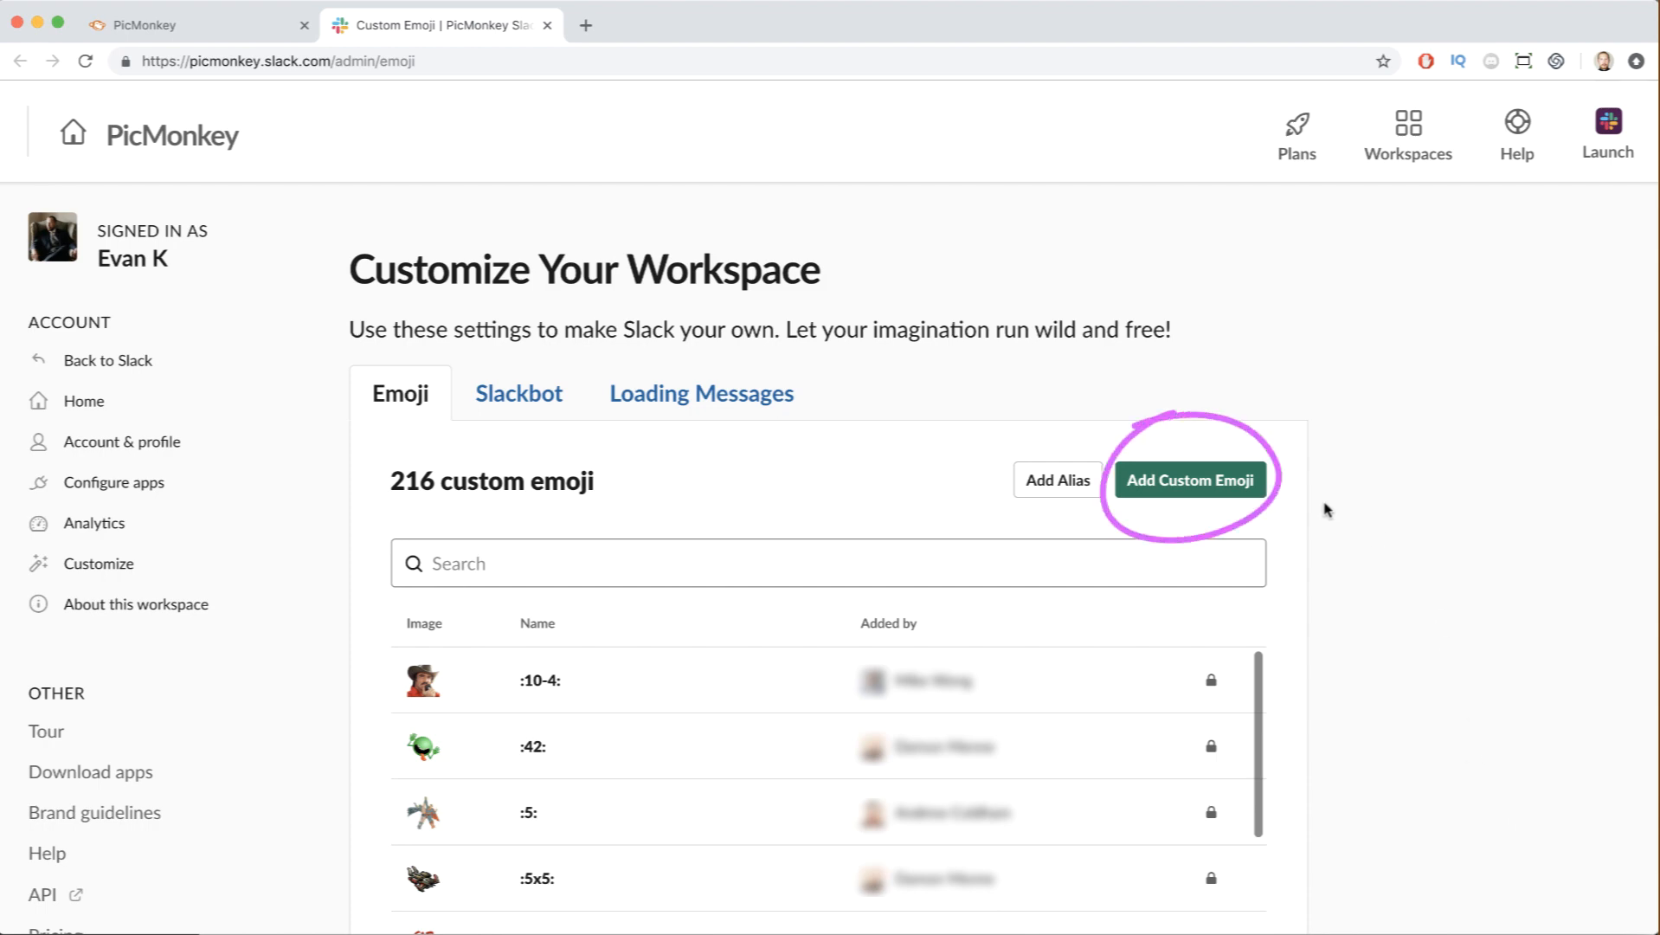
left_click(1190, 478)
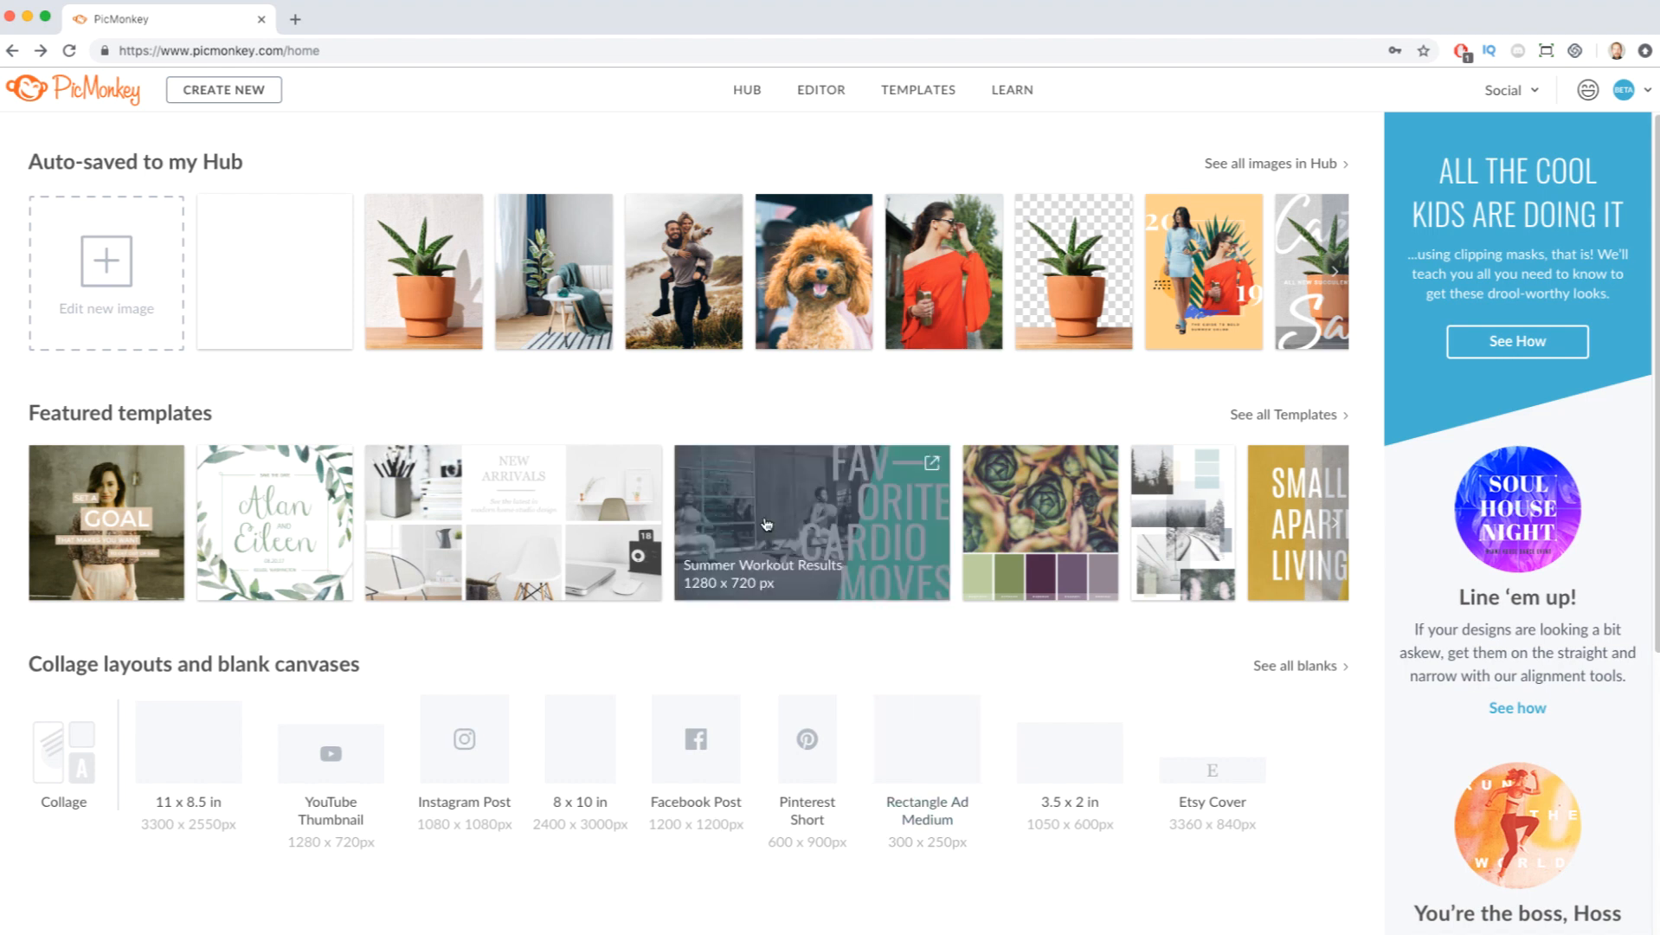
Create a blank 2000 × 2000 px canvas named 'Custom Slack Emoji'.
left_click(223, 90)
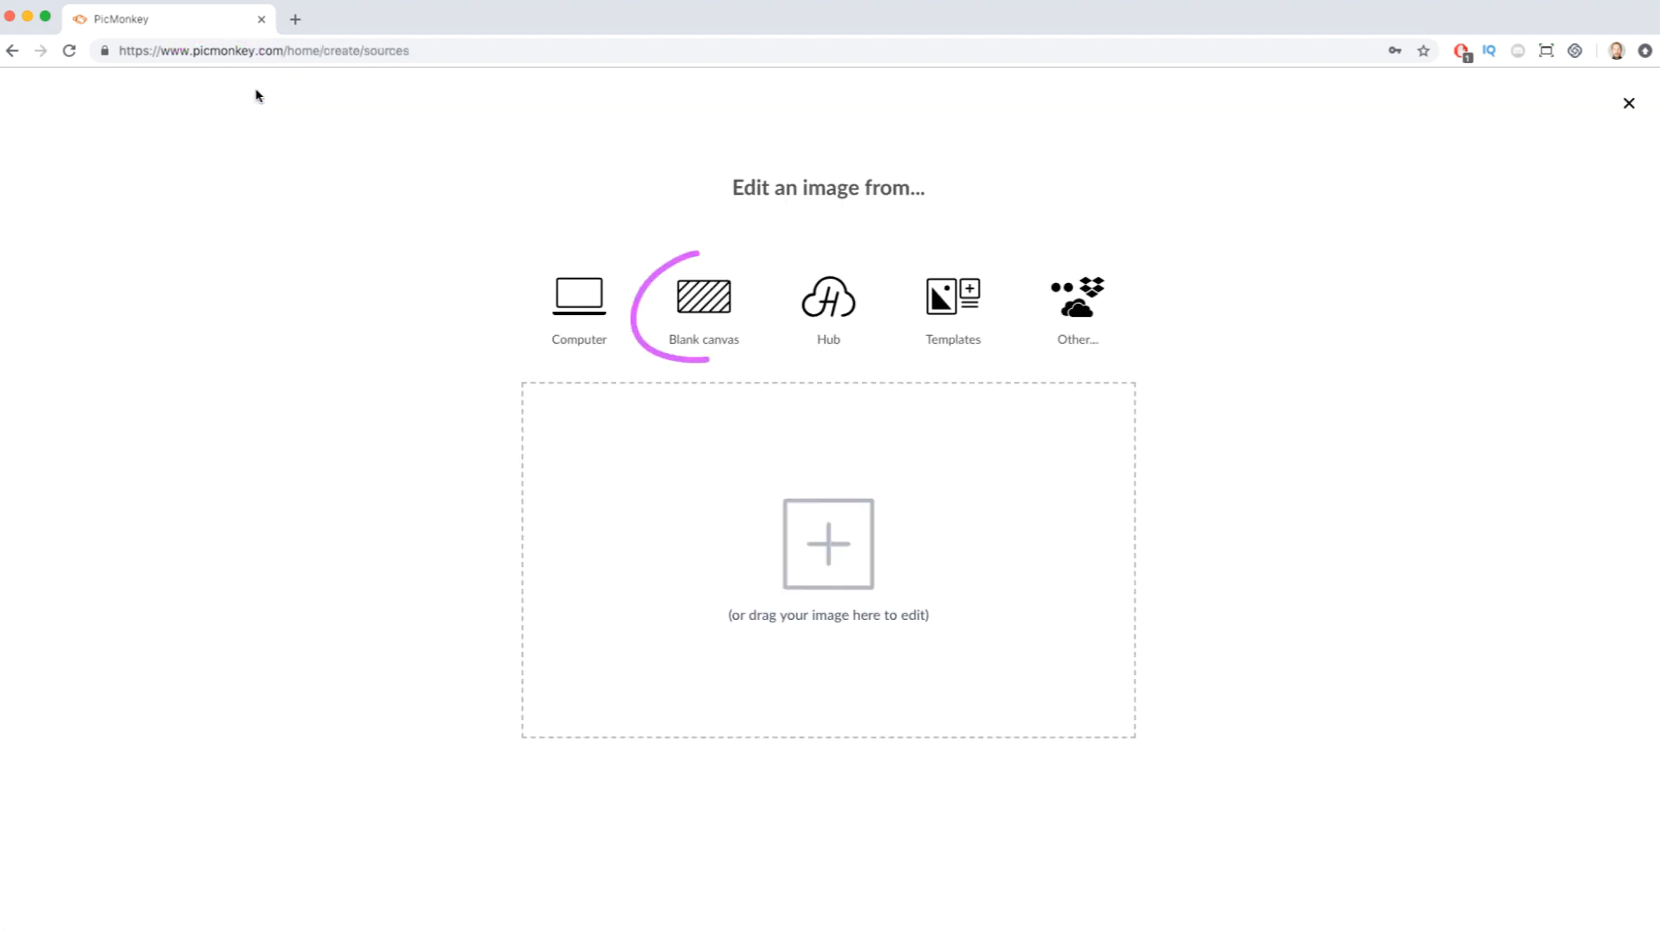
left_click(703, 296)
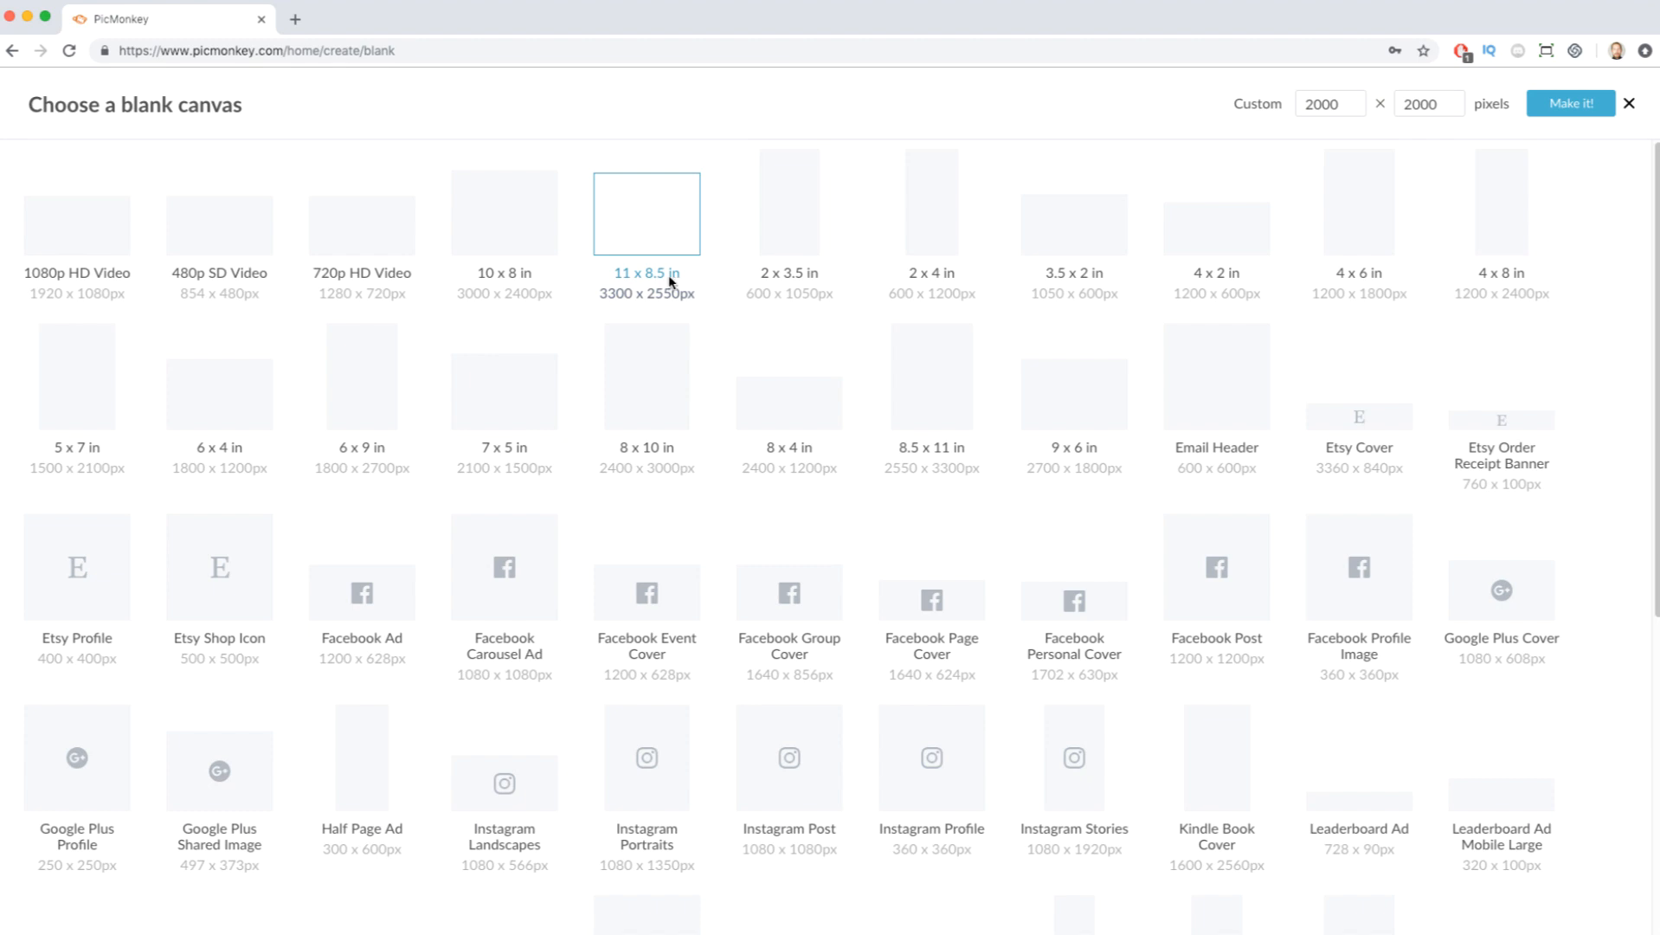
mouse_move(1464, 403)
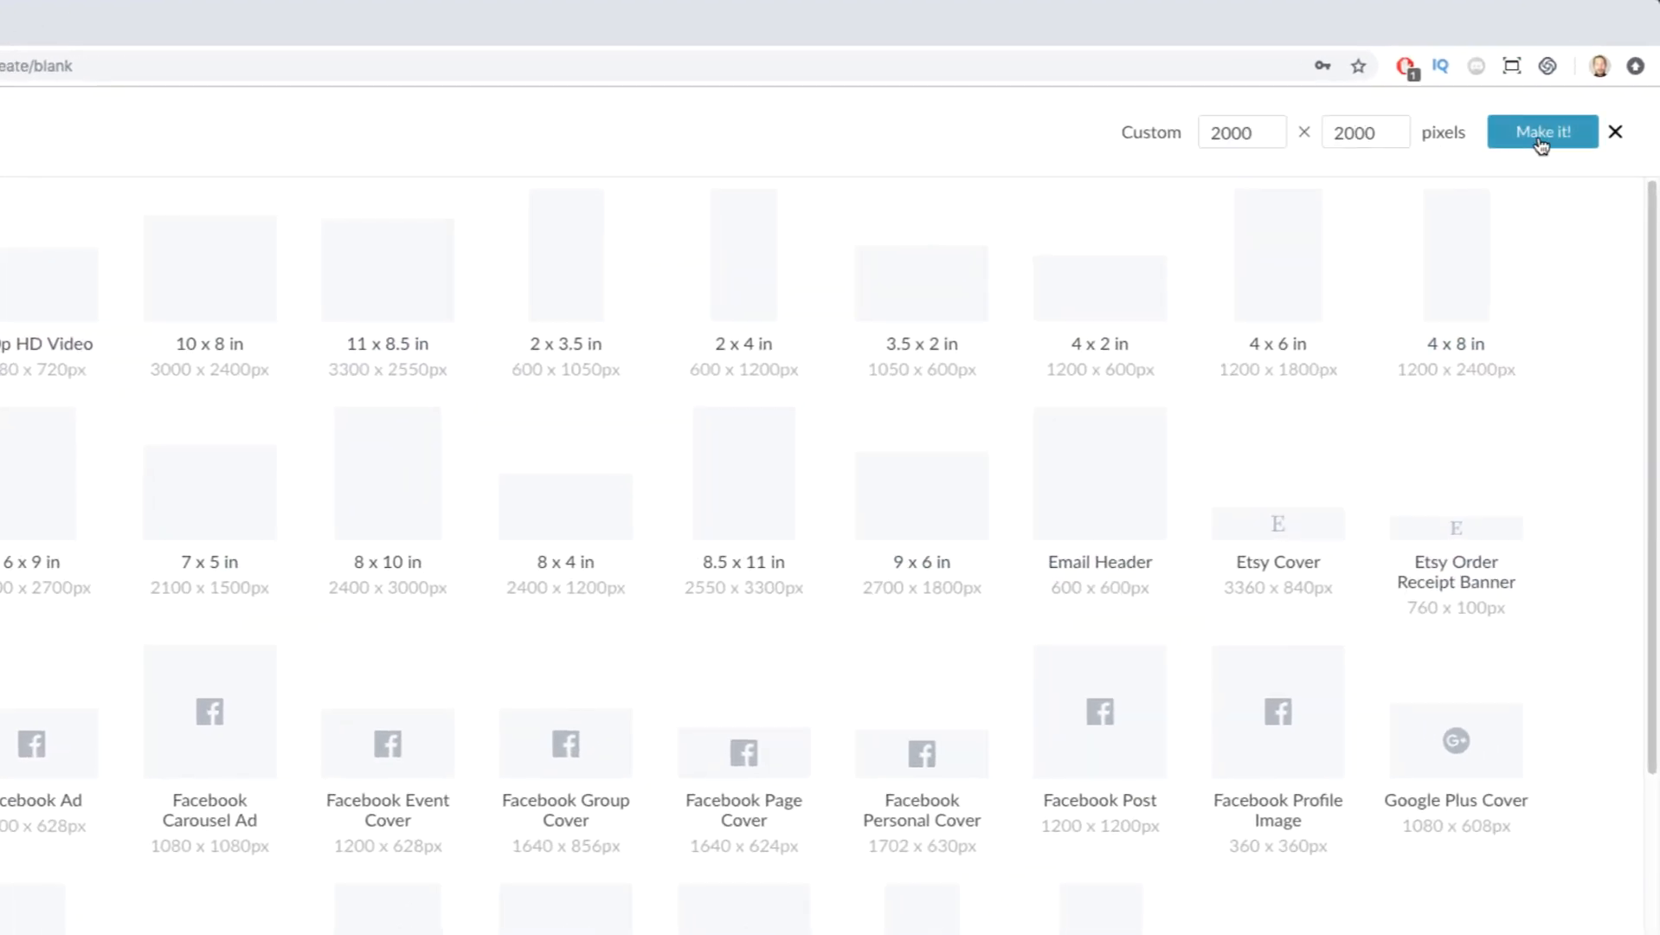
left_click(1542, 131)
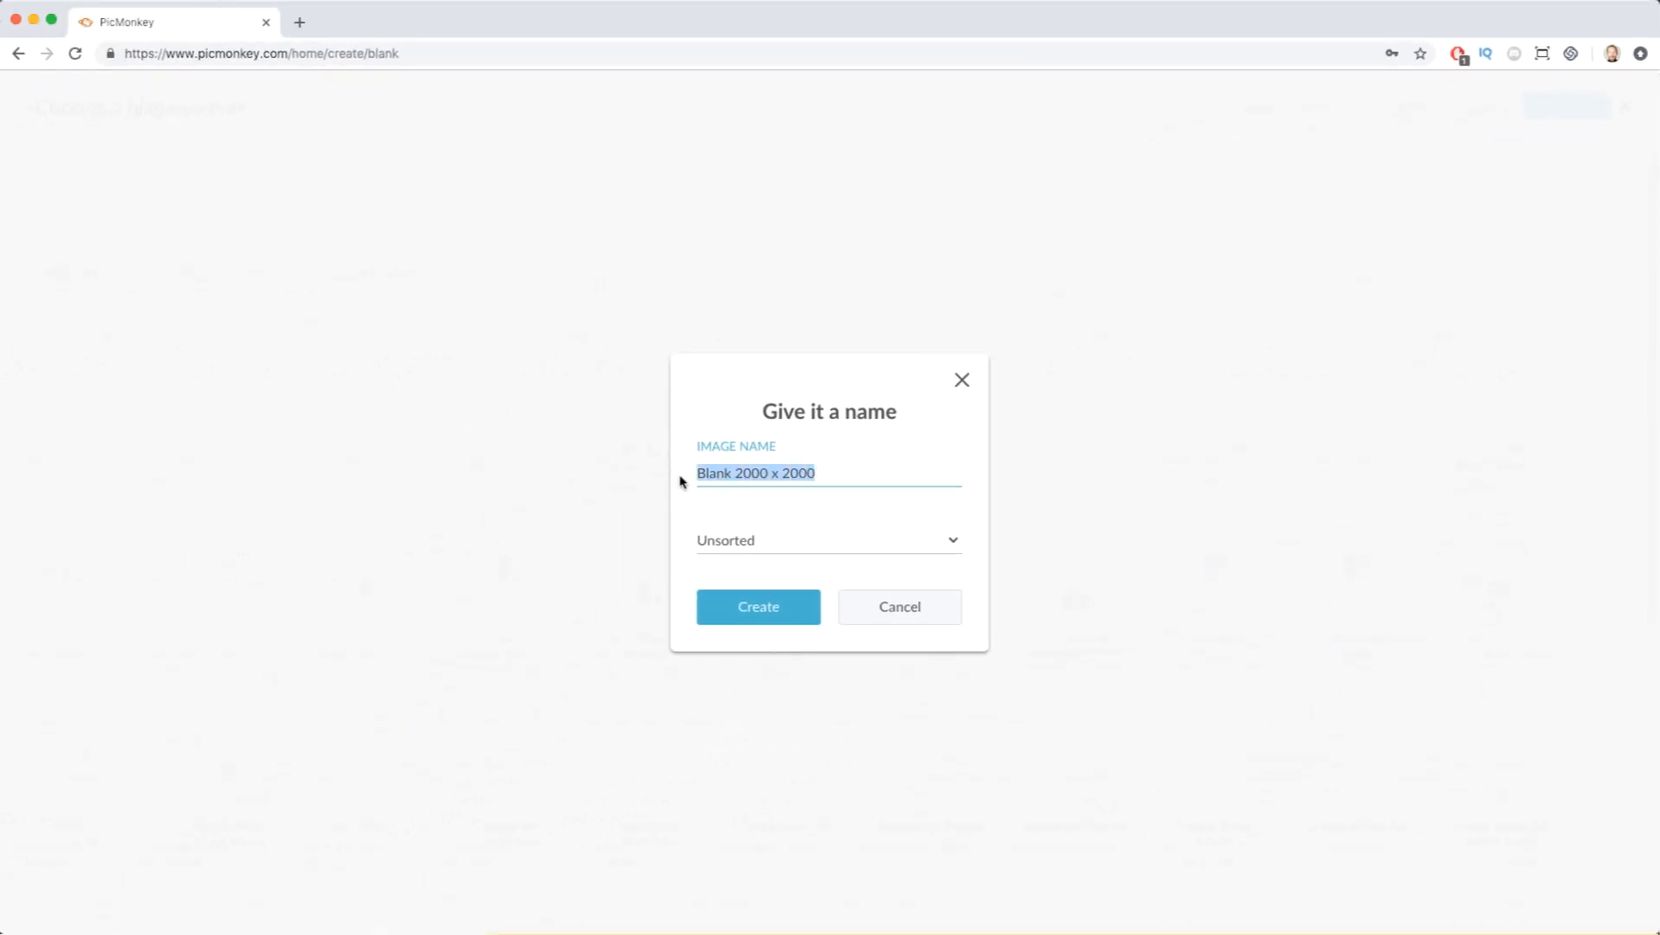
type("Custom Slack Emoji")
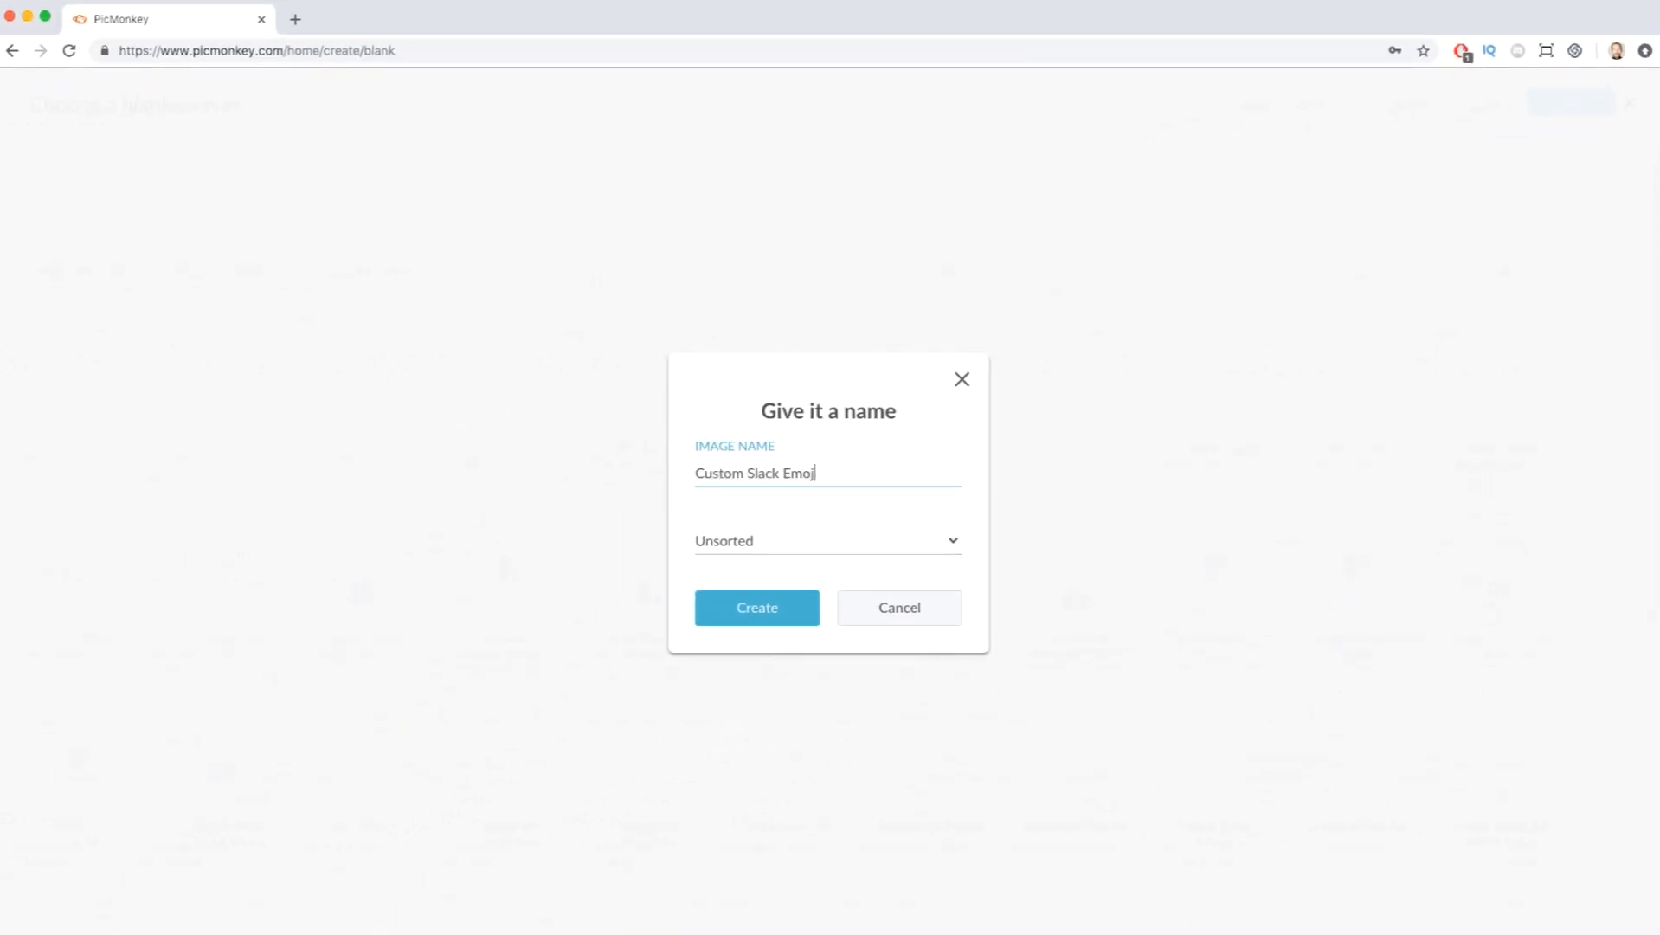
left_click(756, 608)
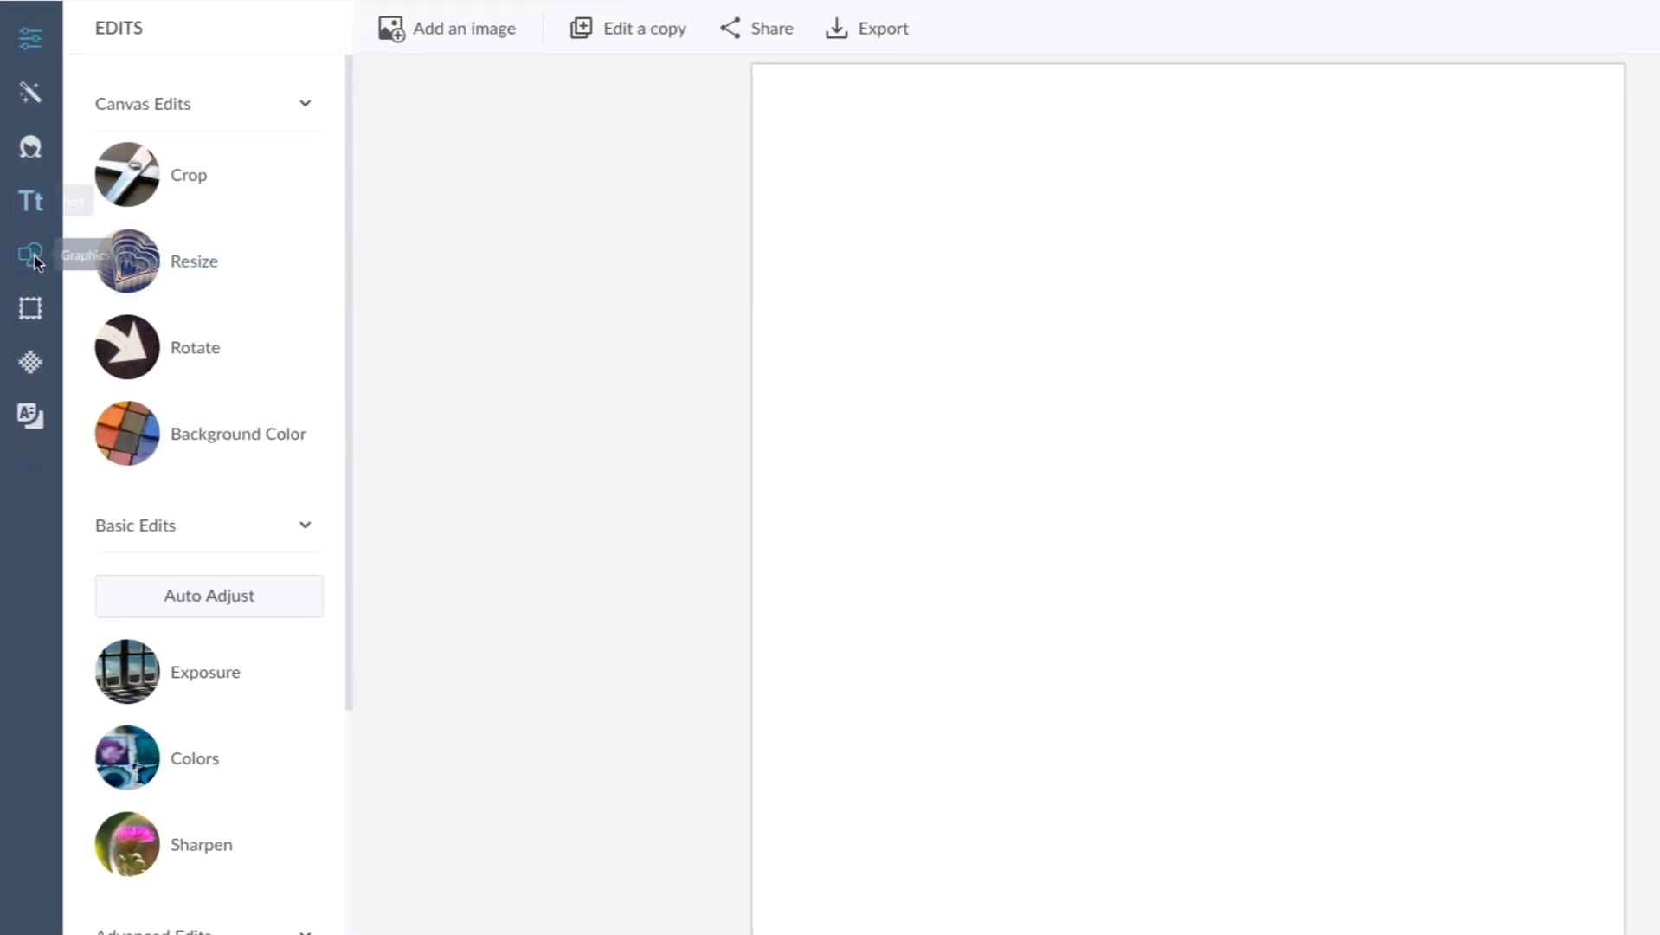
Add the heart speech-bubble sticker from Graphics > Social Media story icons to the canvas.
left_click(27, 251)
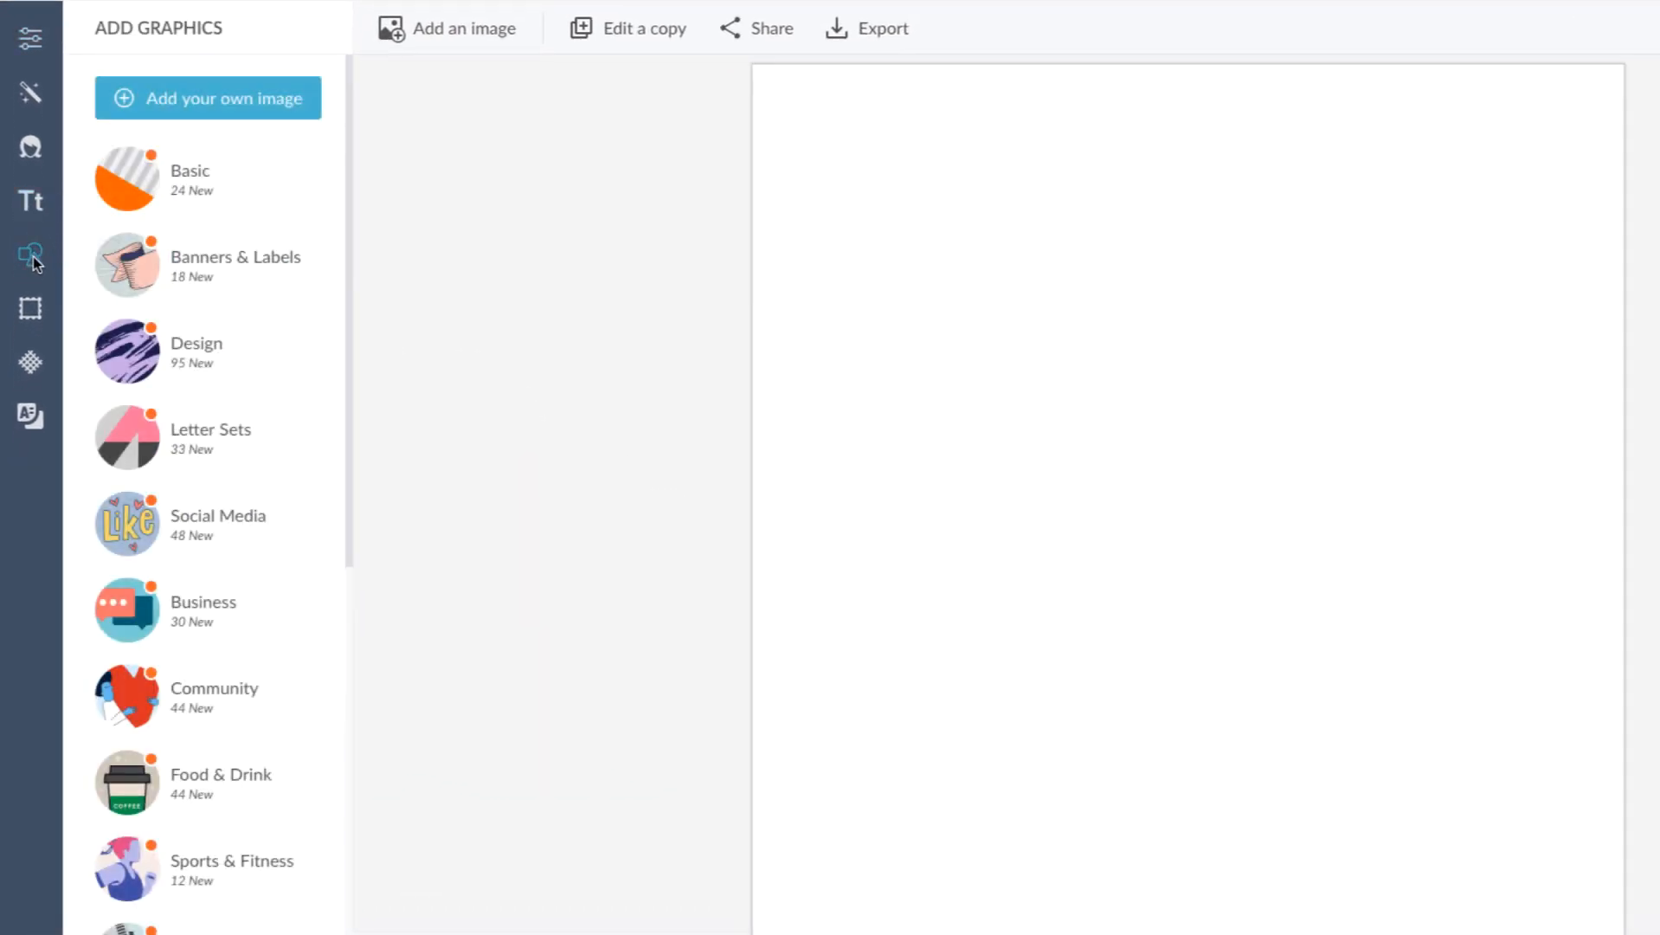
left_click(218, 522)
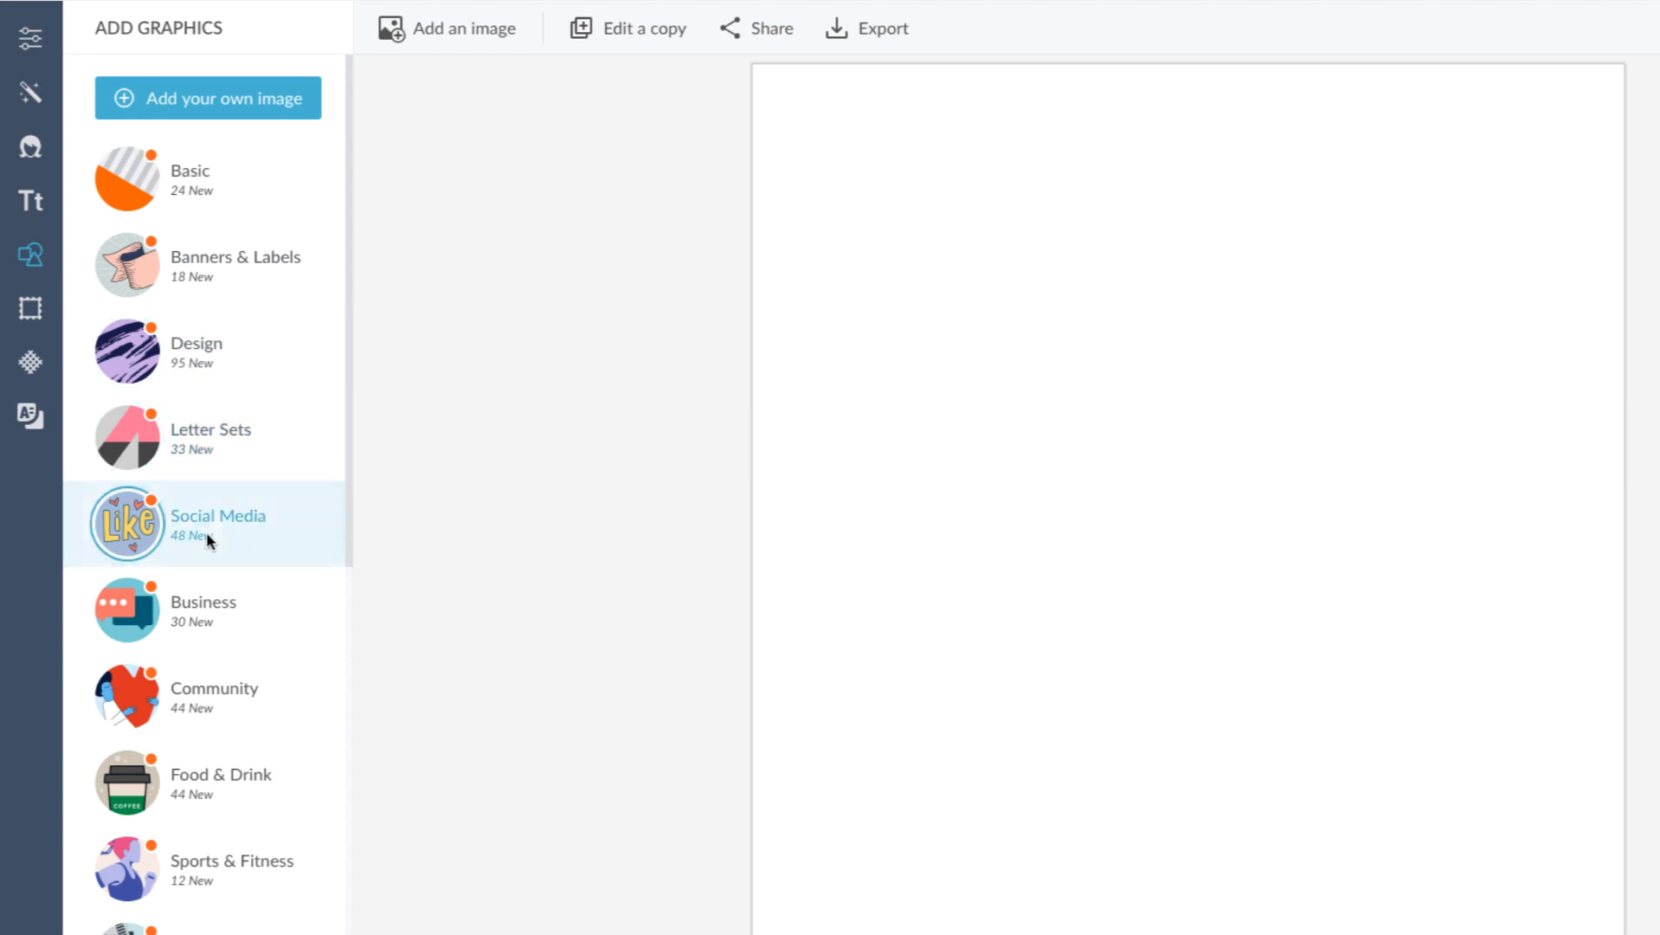
left_click(218, 521)
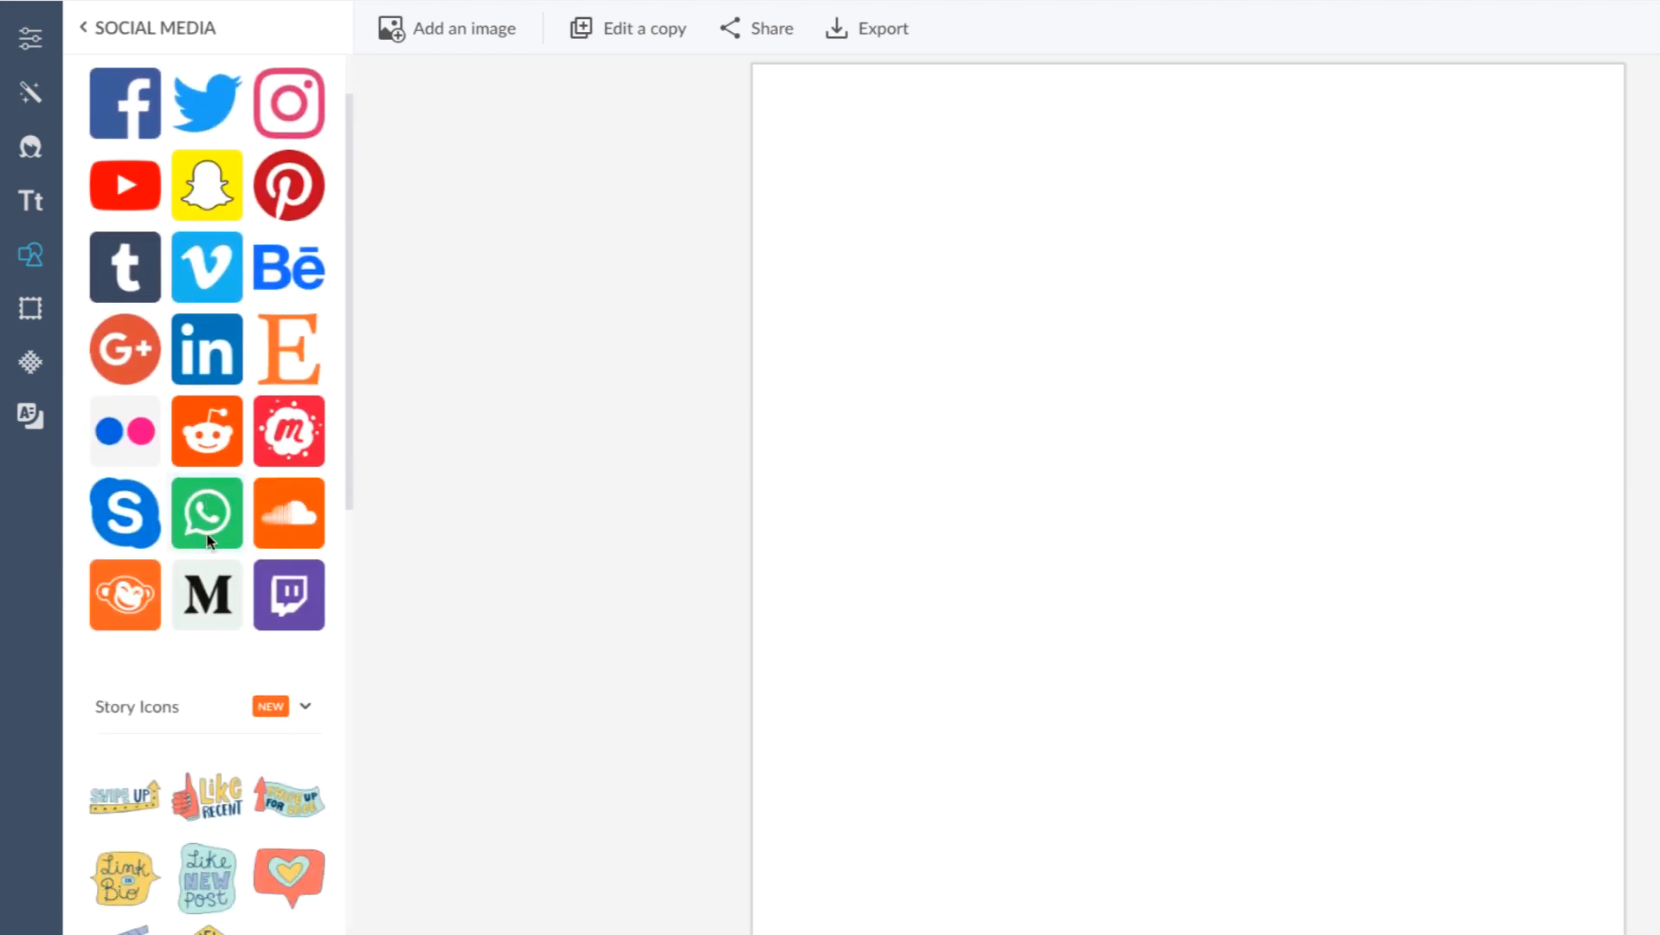
scroll("down", 3)
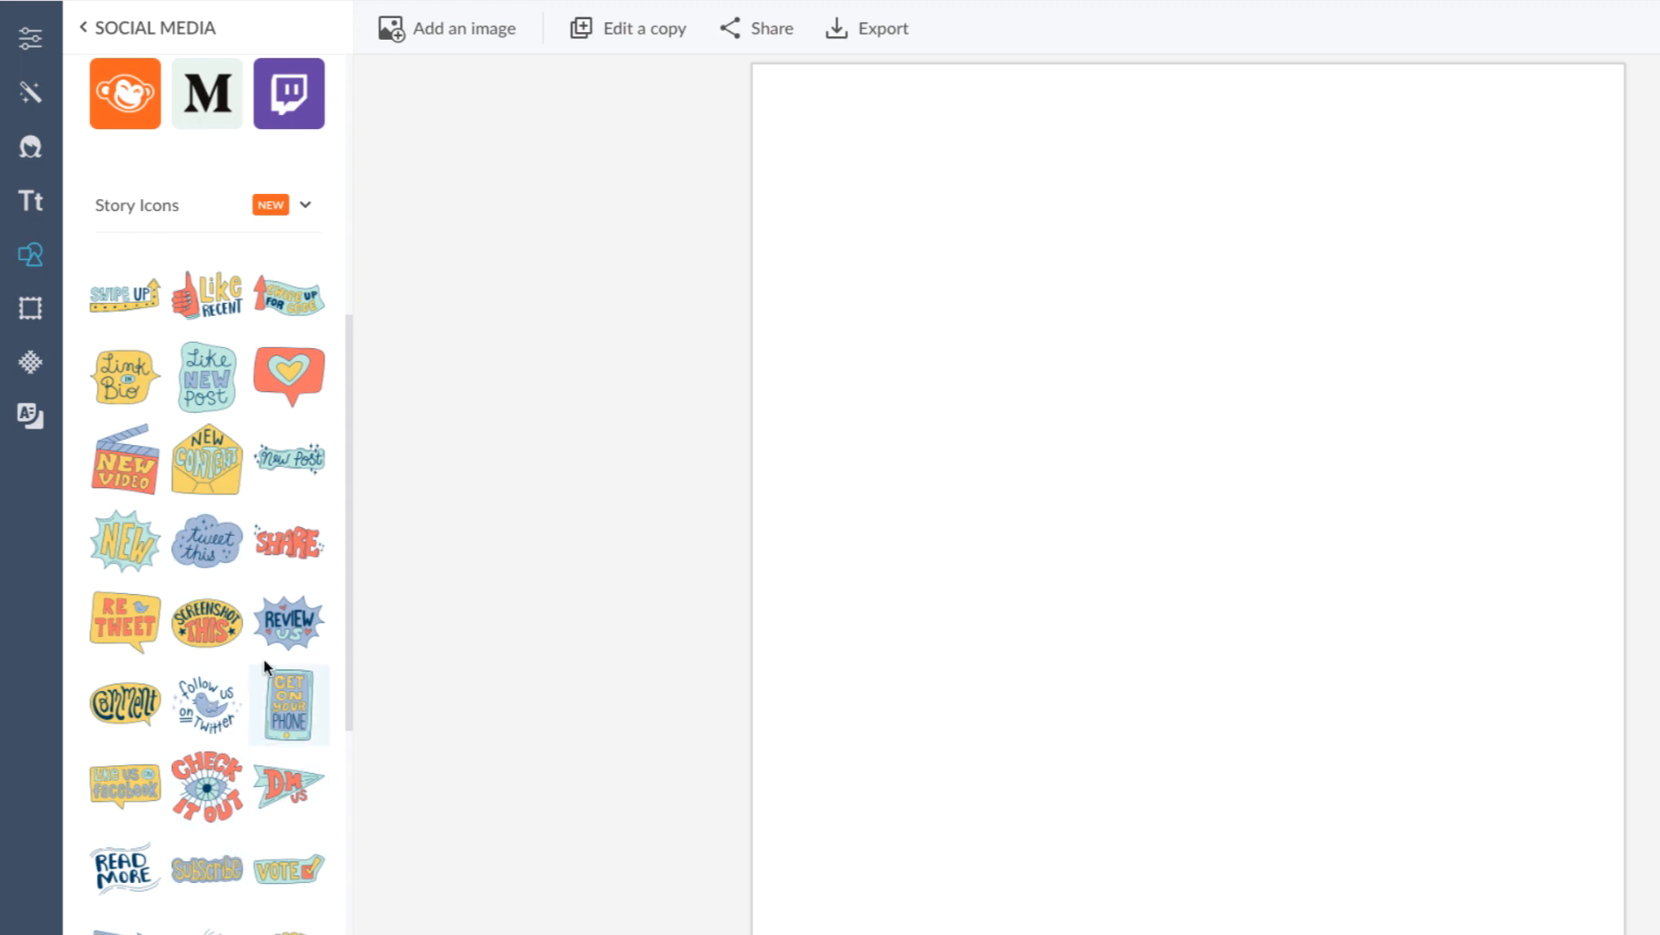
mouse_move(294, 377)
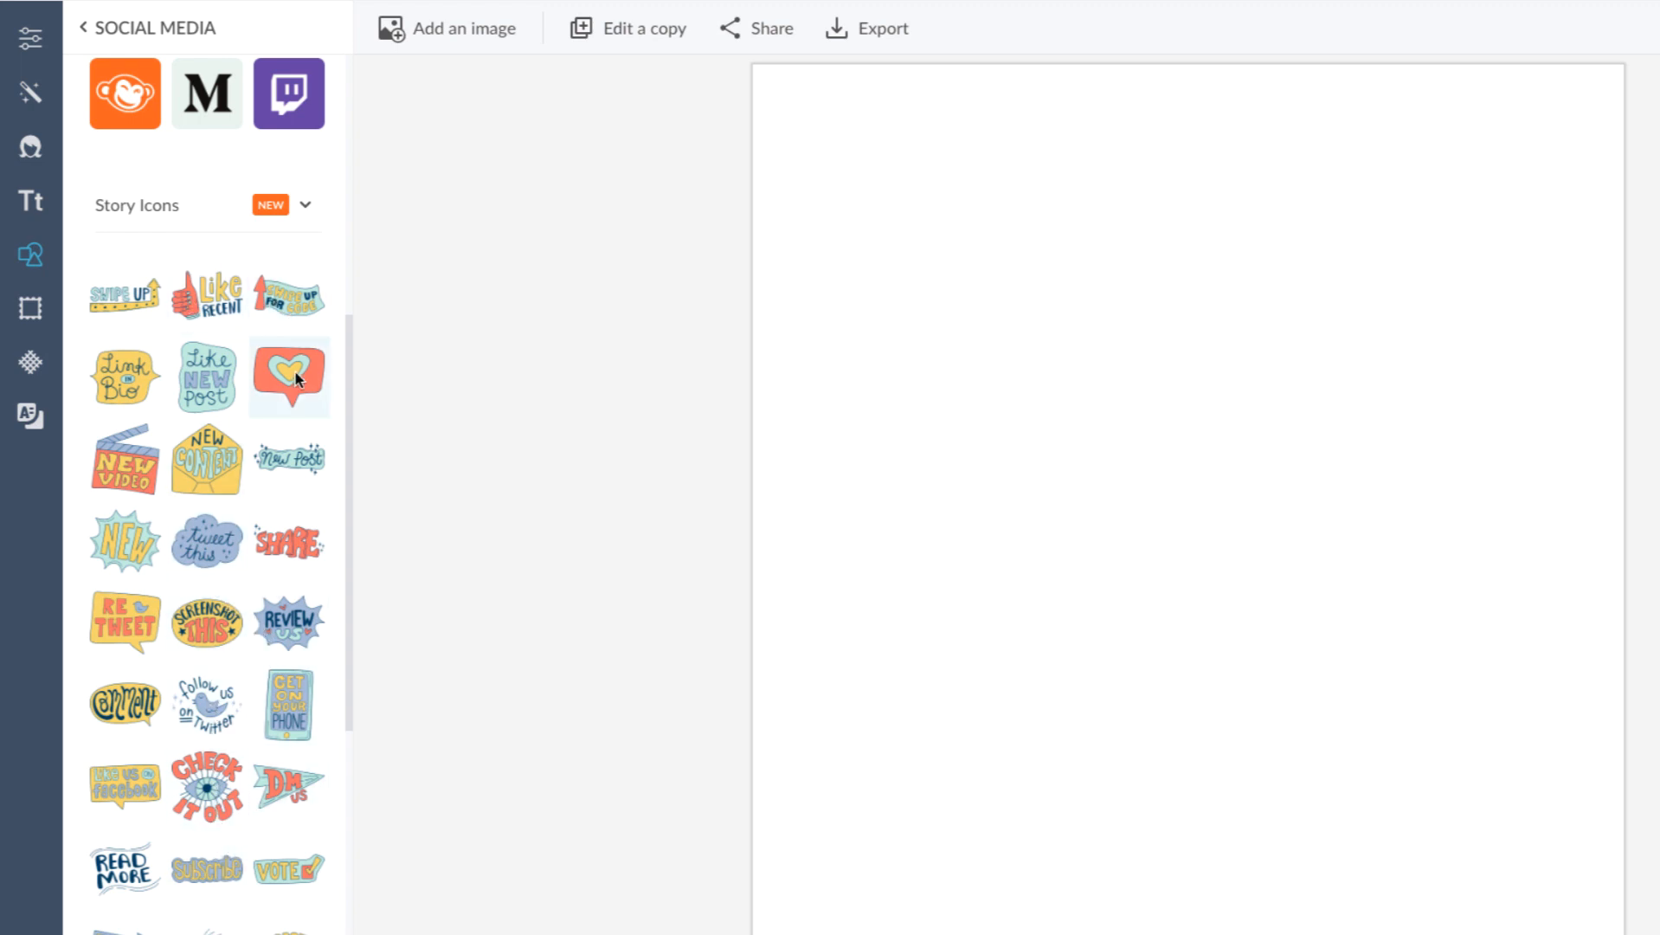
left_click(289, 377)
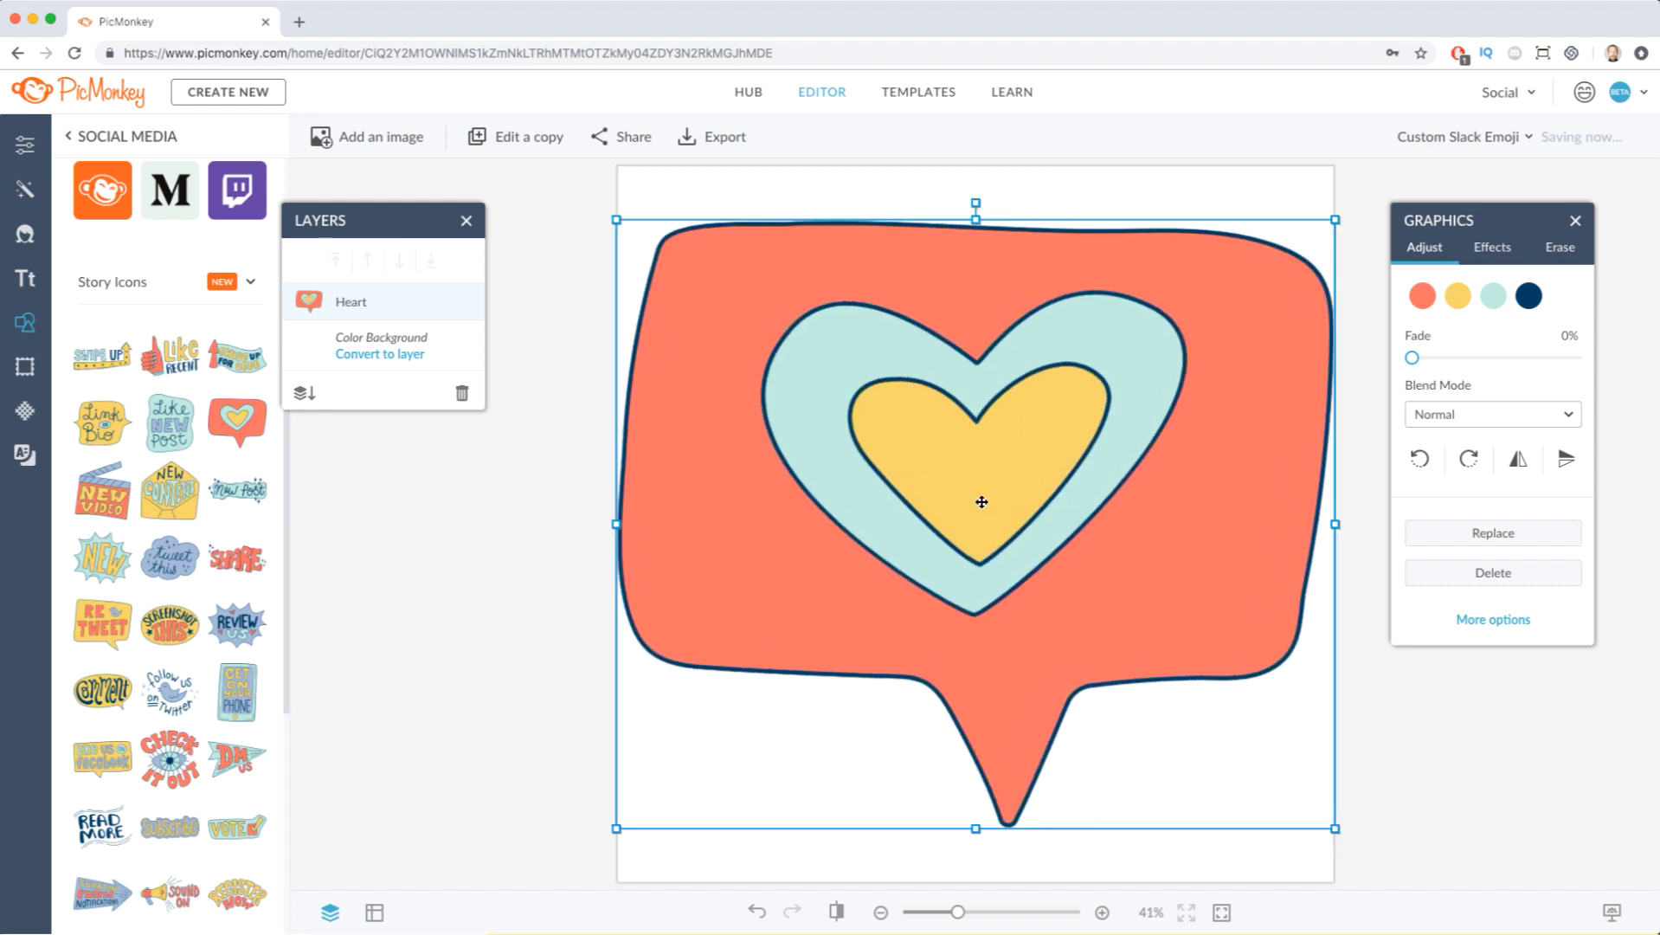
mouse_move(976, 512)
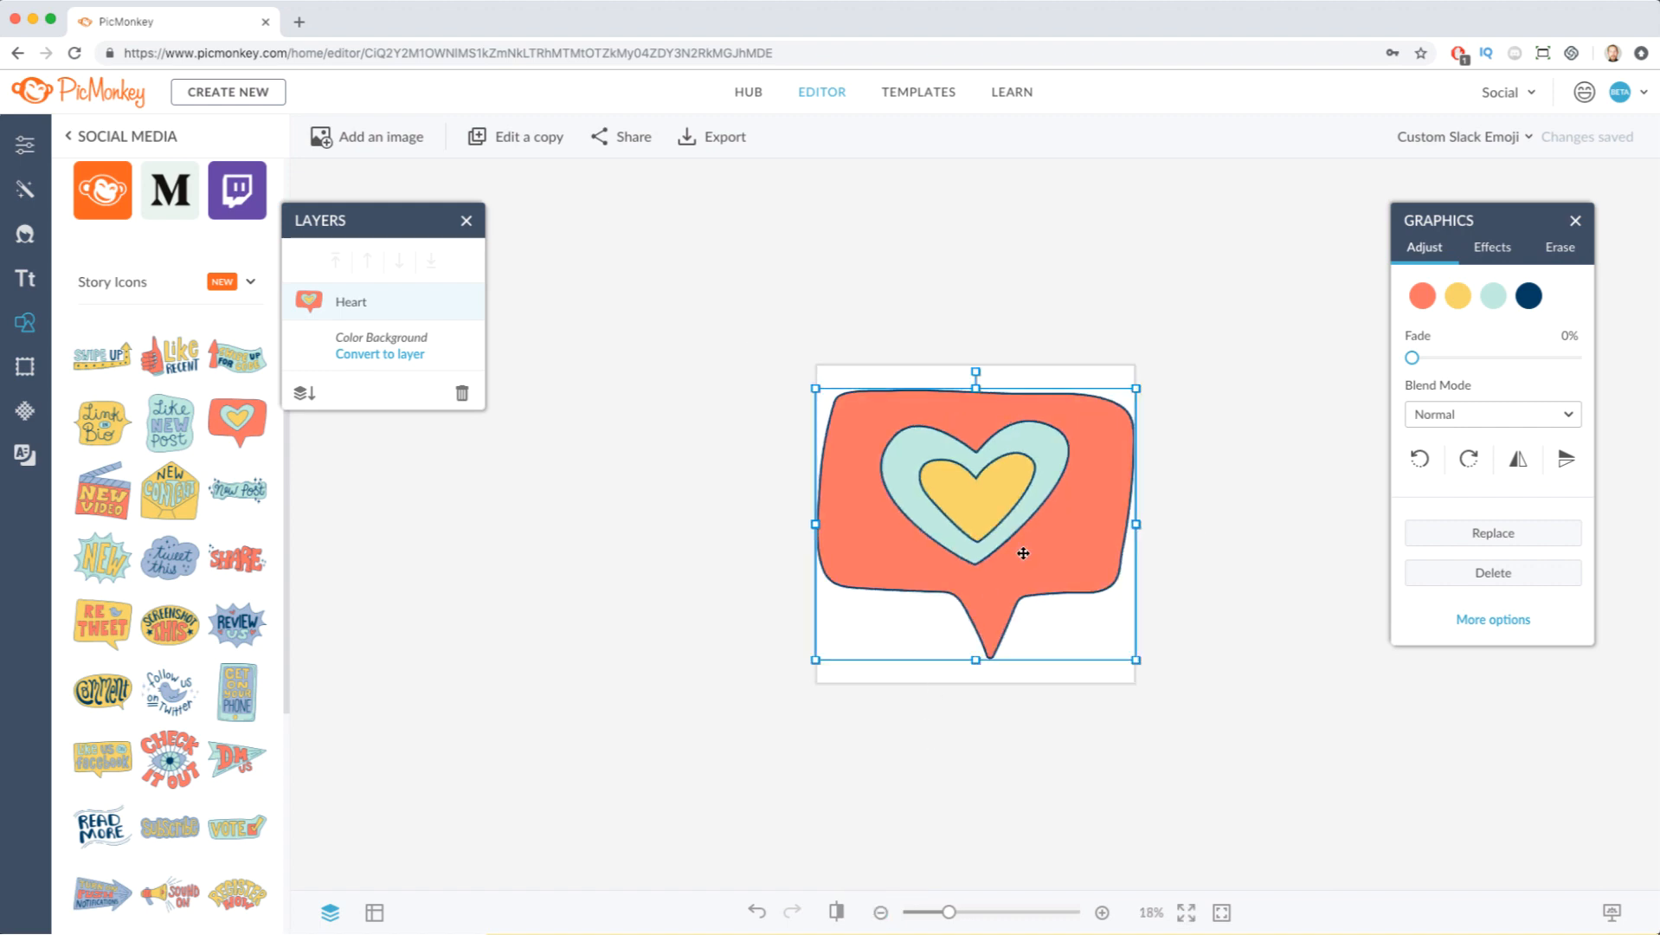
Make the dark outline and yellow inner heart transparent and convert the background to a layer.
left_click(1526, 294)
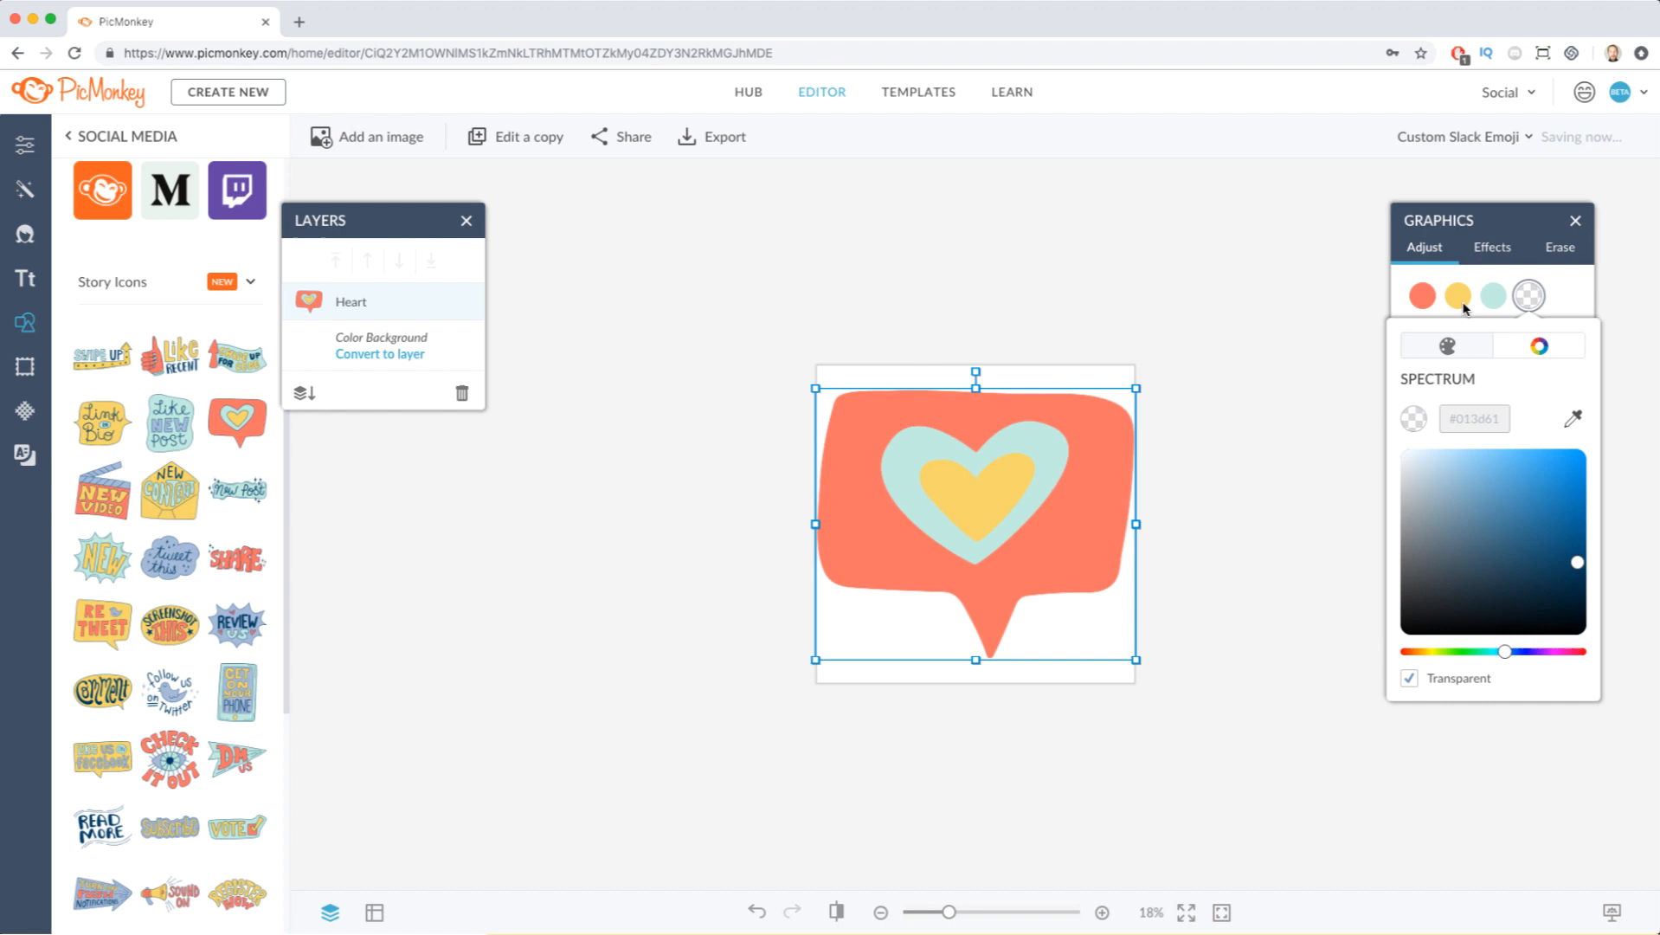
left_click(1457, 296)
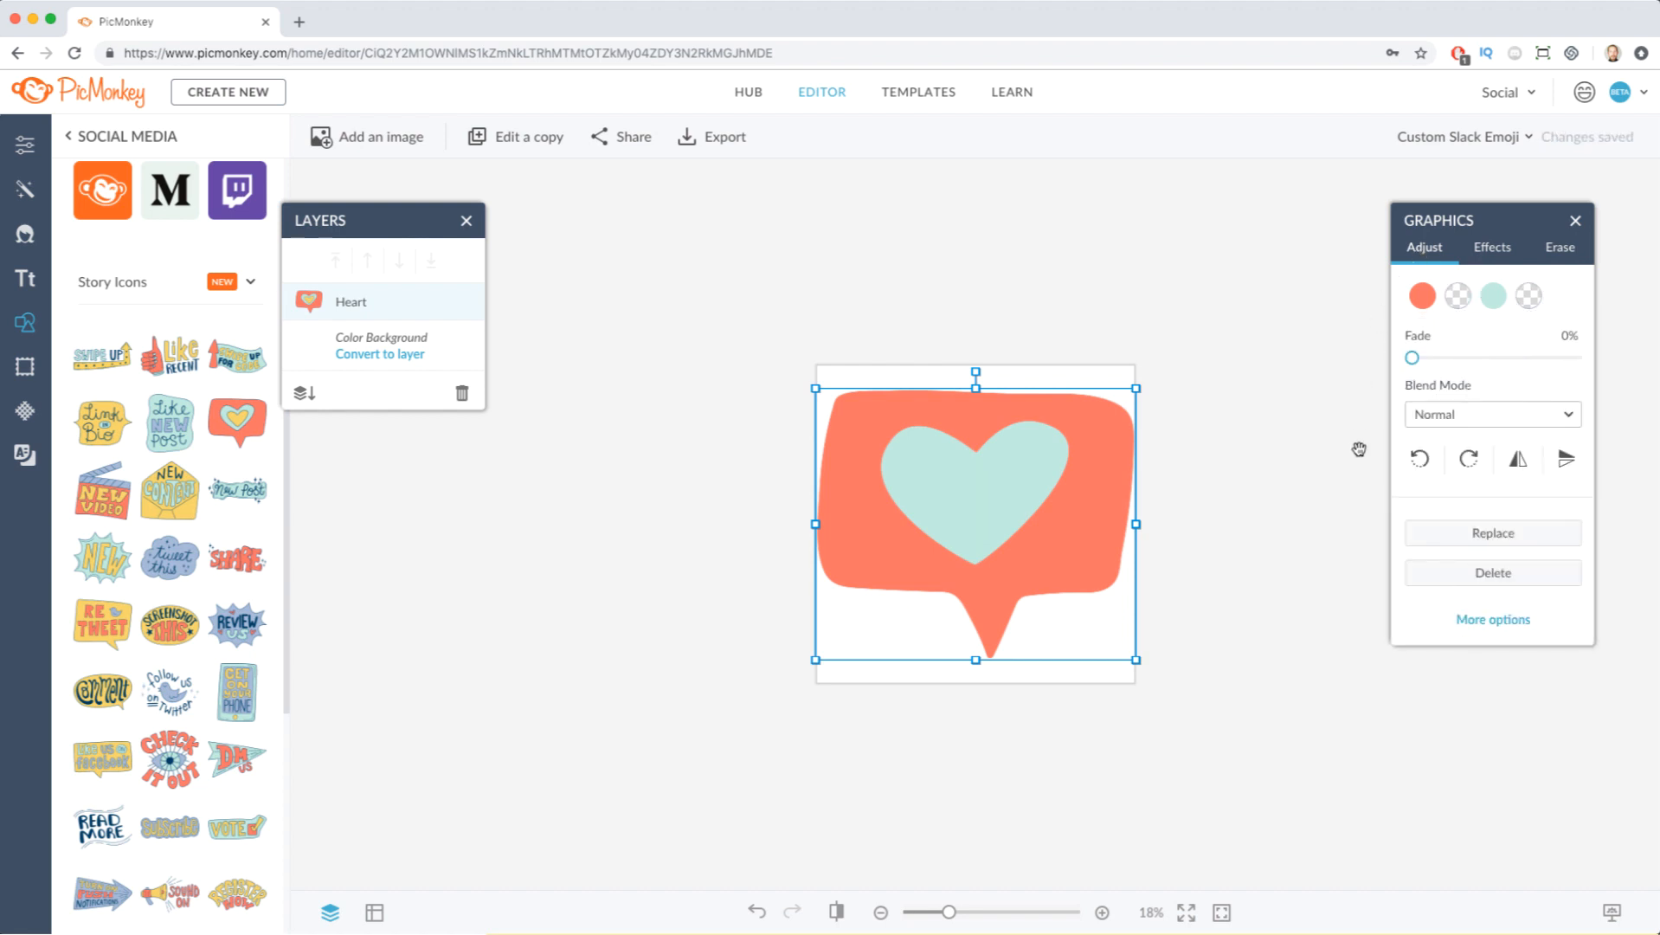
left_click(379, 353)
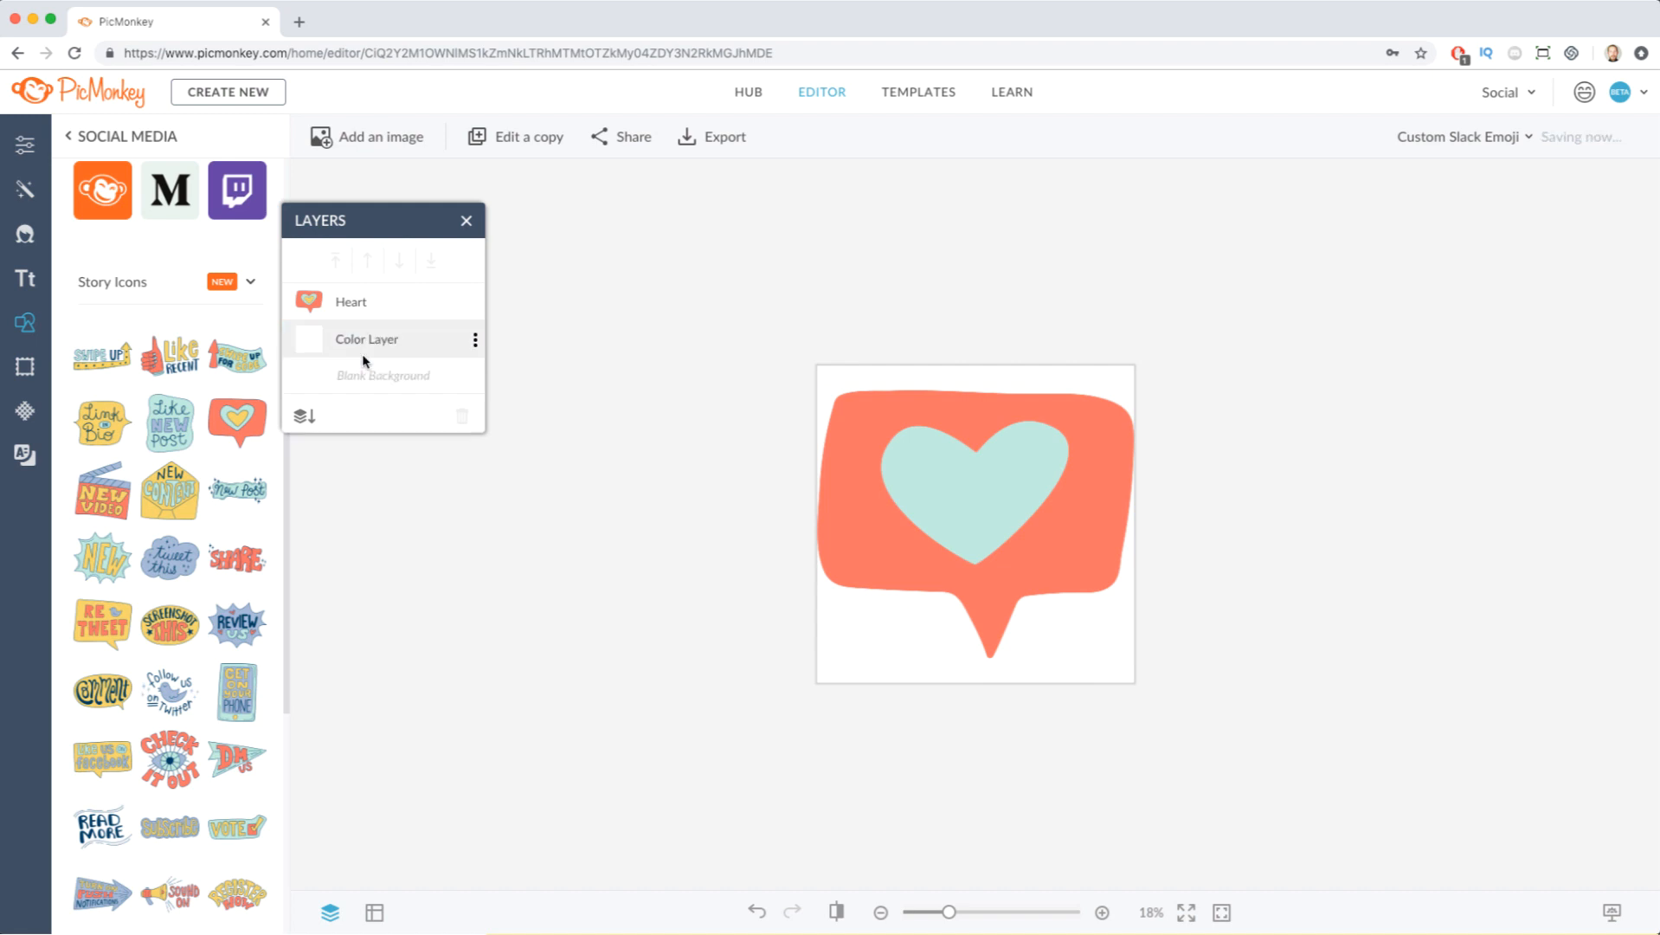
Fade the background colour layer to 100% so the heart sits on transparency, ready for export.
left_click(366, 339)
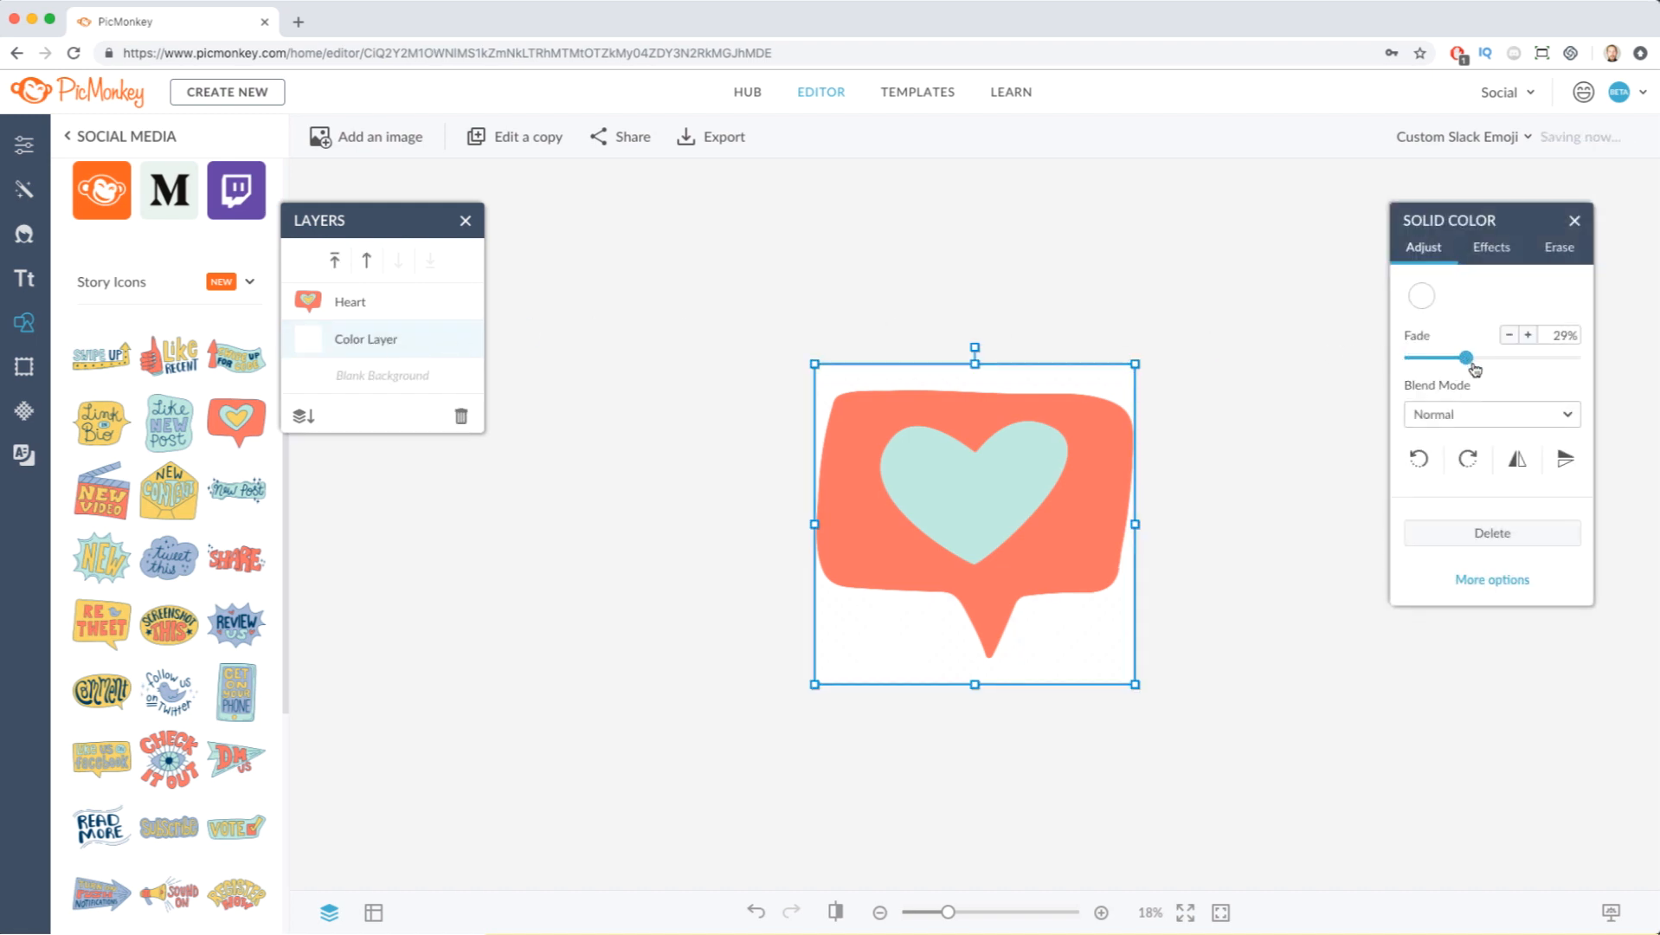
left_click_drag(1464, 357, 1573, 356)
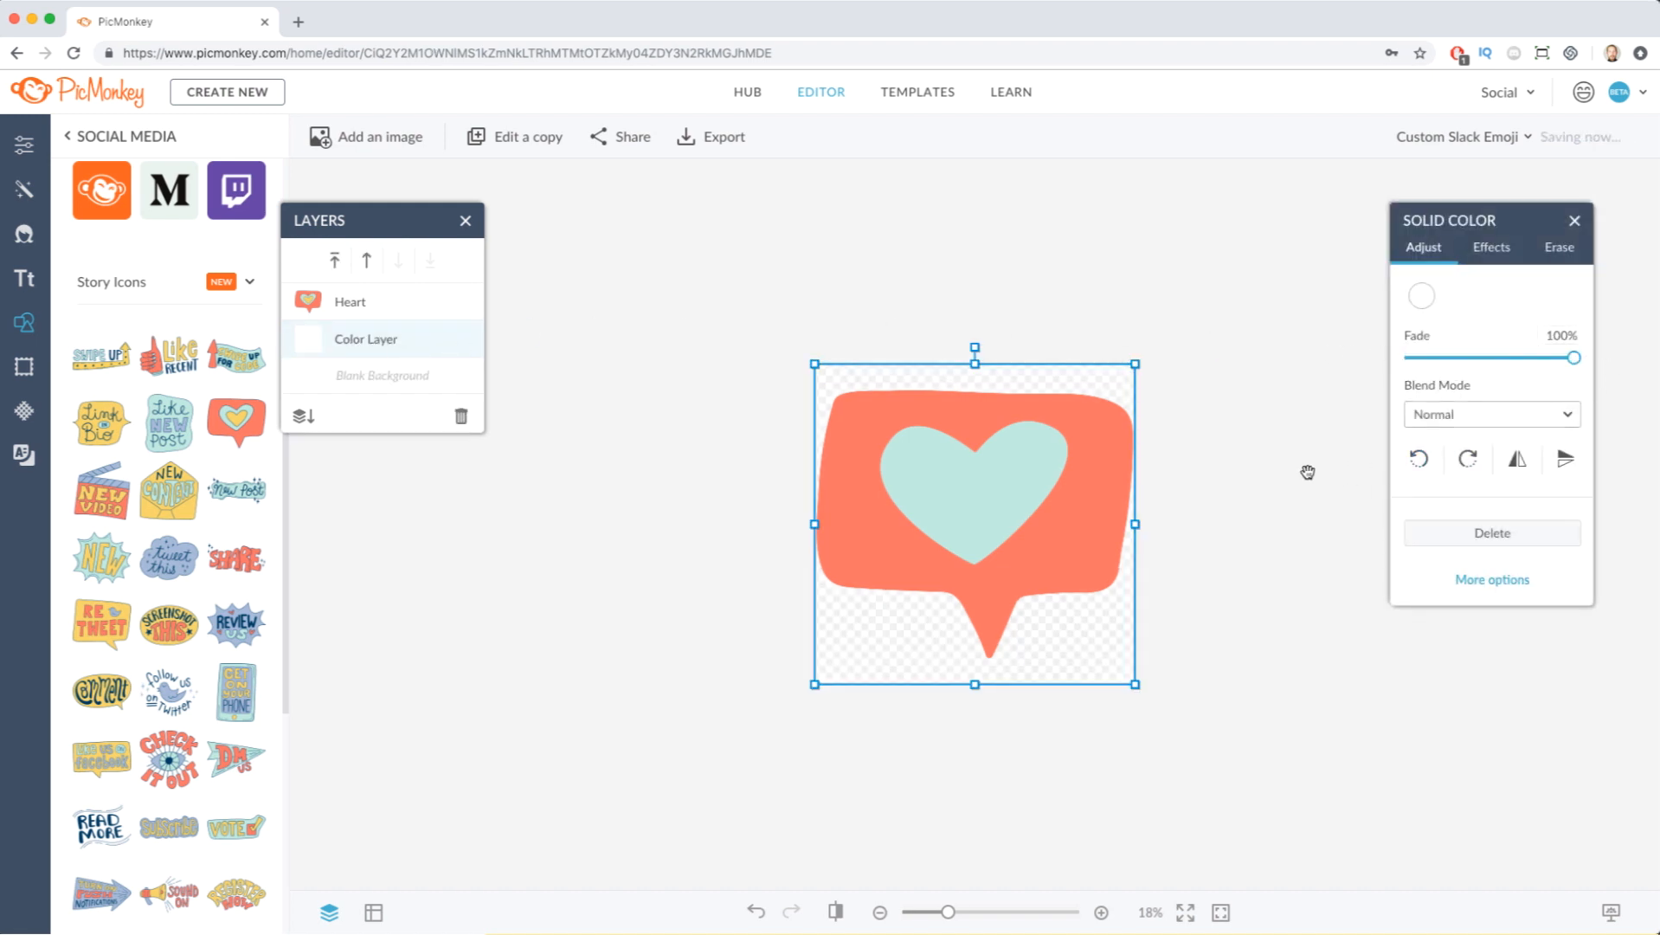
left_click(725, 136)
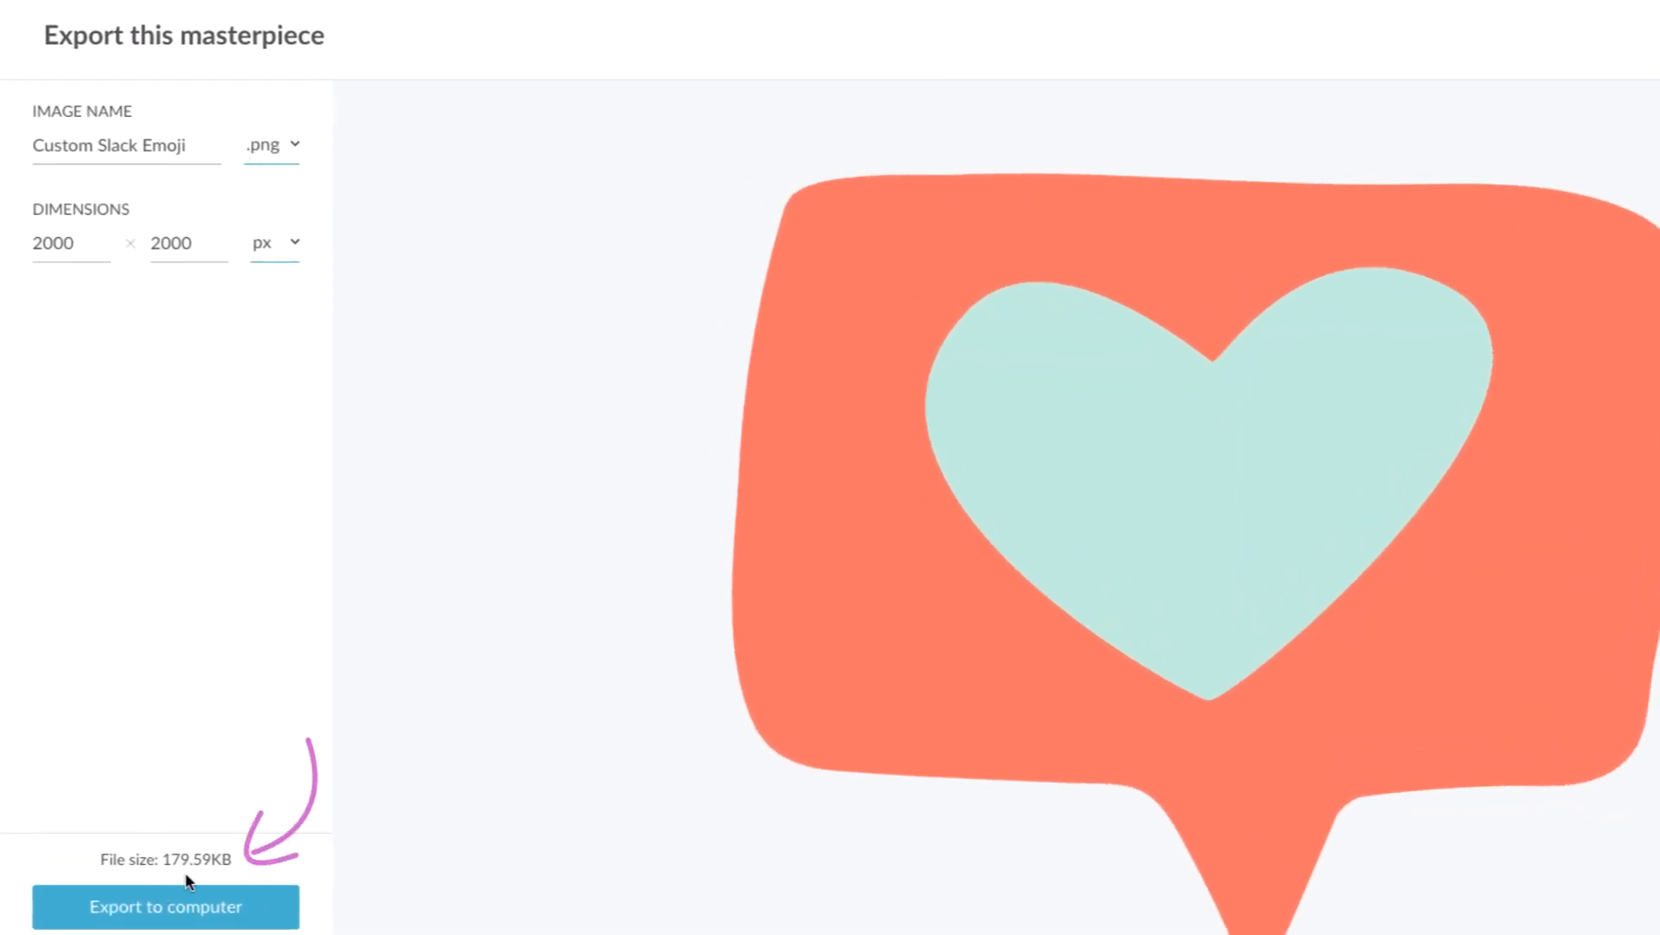
Size the PNG export by percentage, trying 80, 70 and 75% of the 2000 px original.
left_click(274, 244)
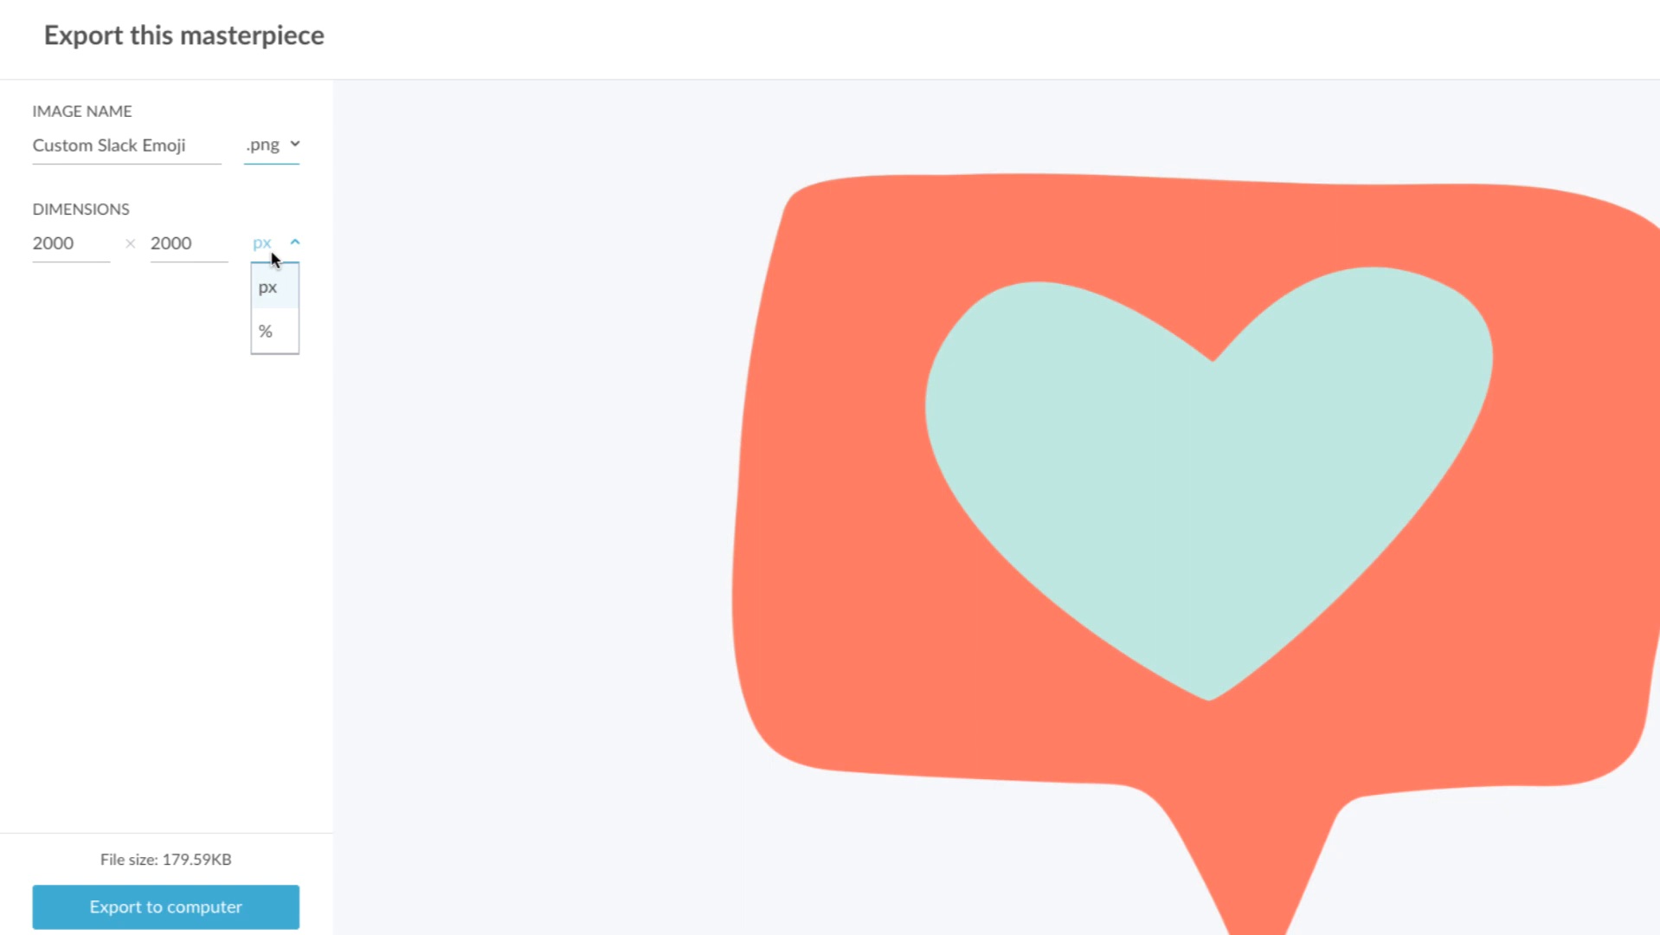
left_click(265, 330)
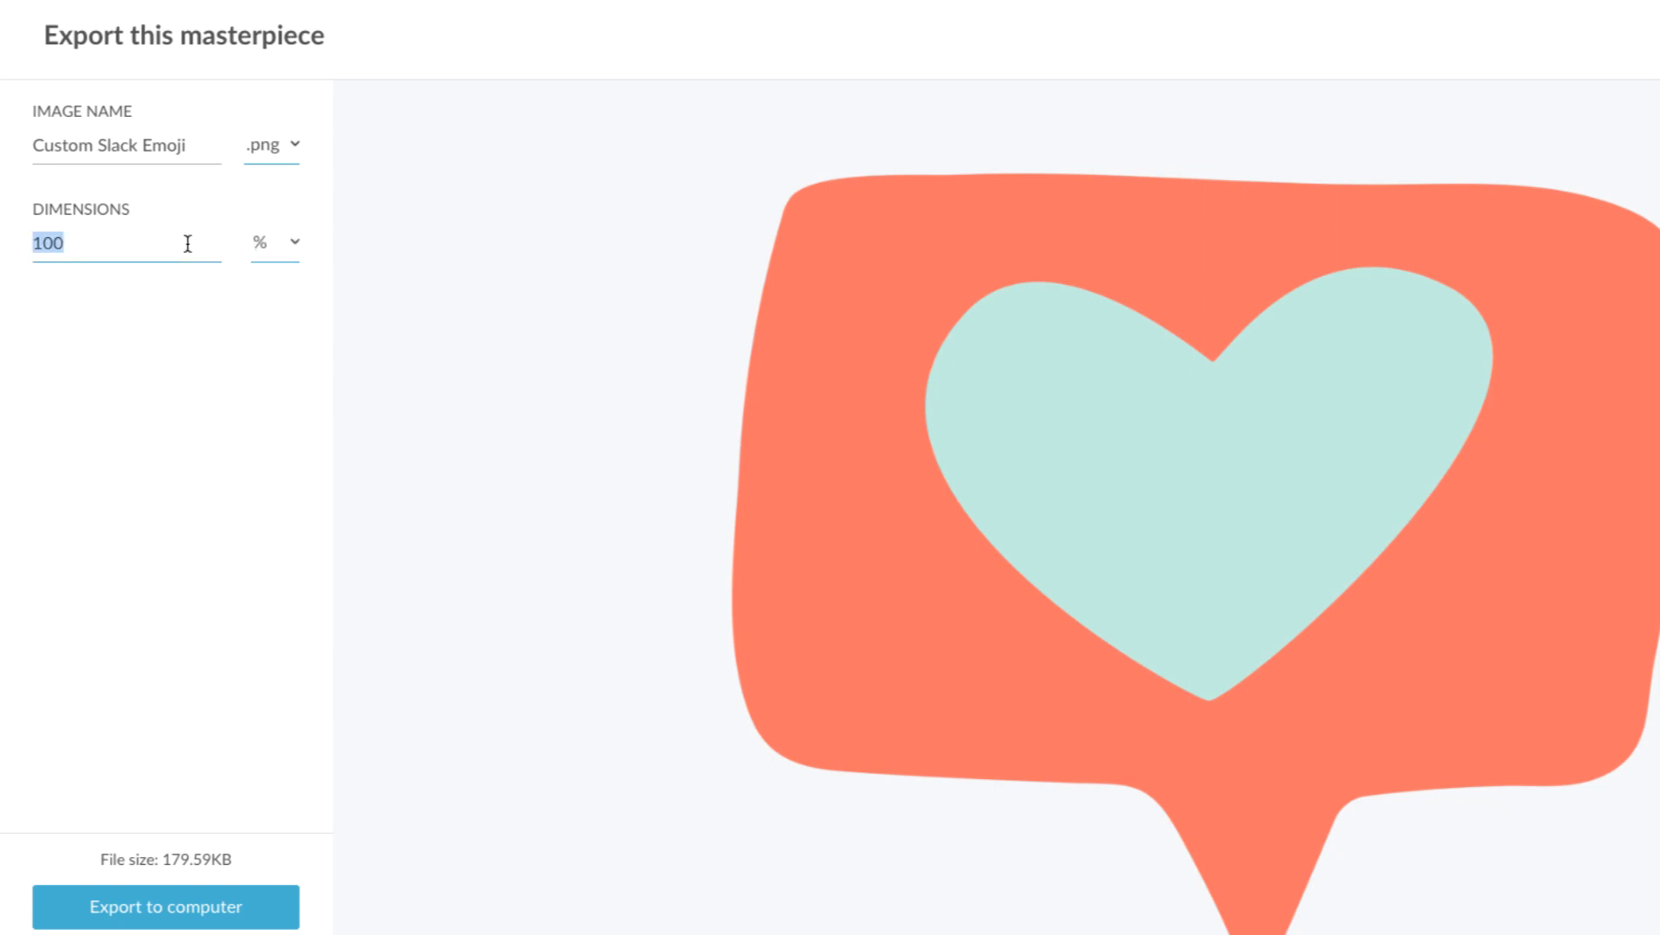
type("80")
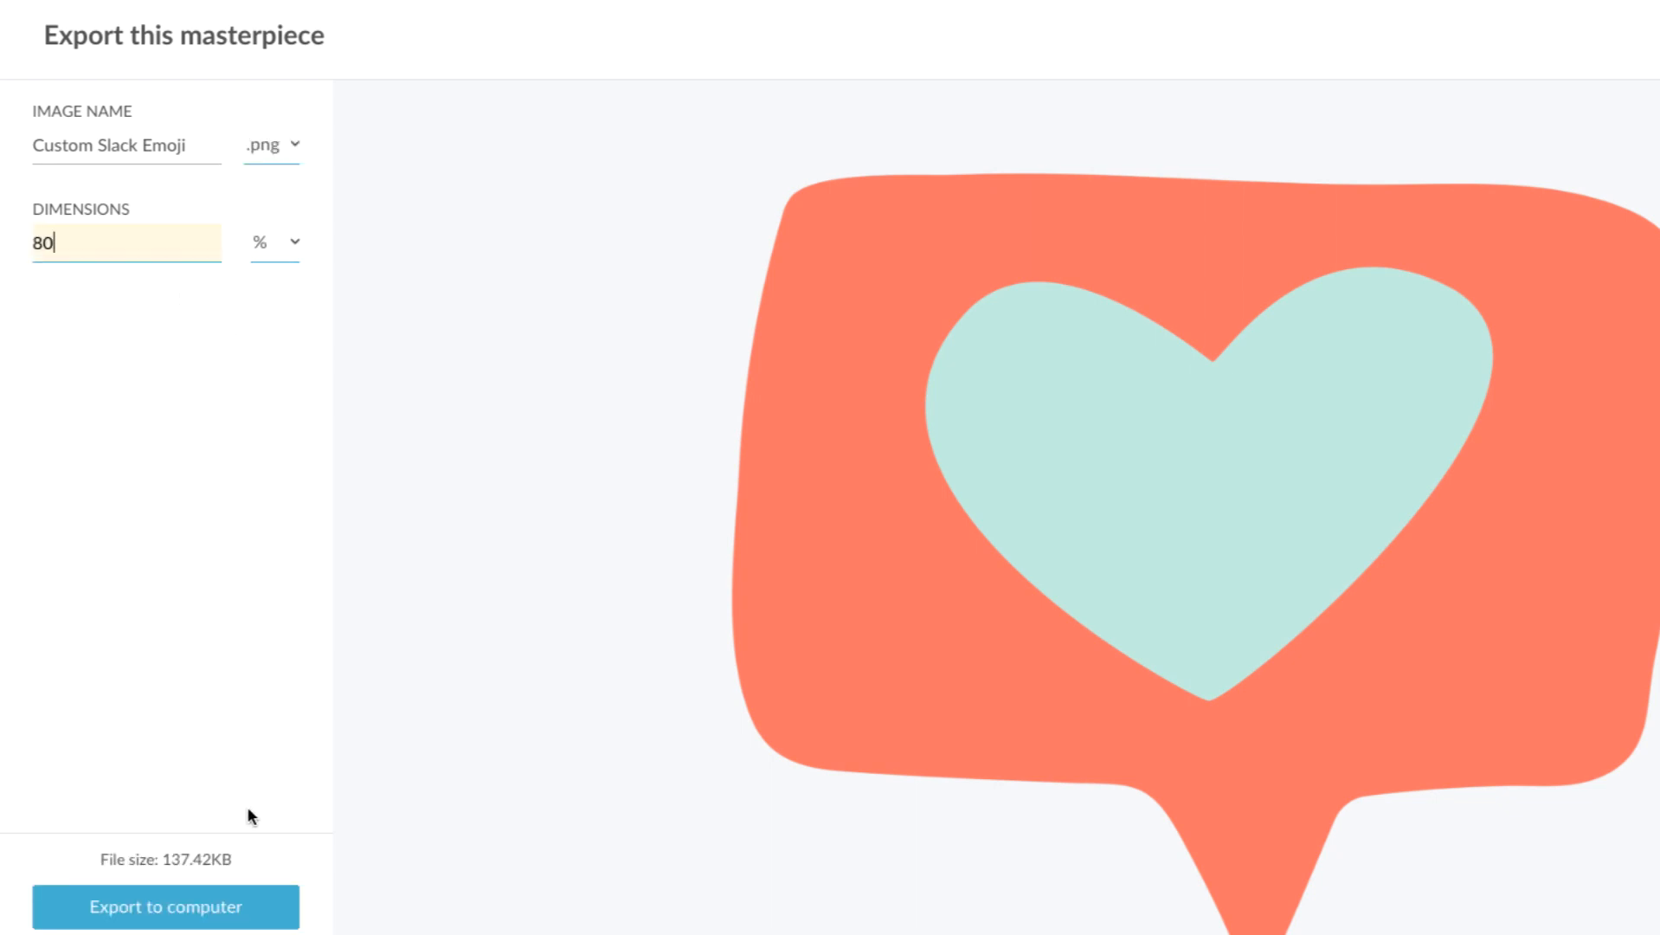
left_click(121, 245)
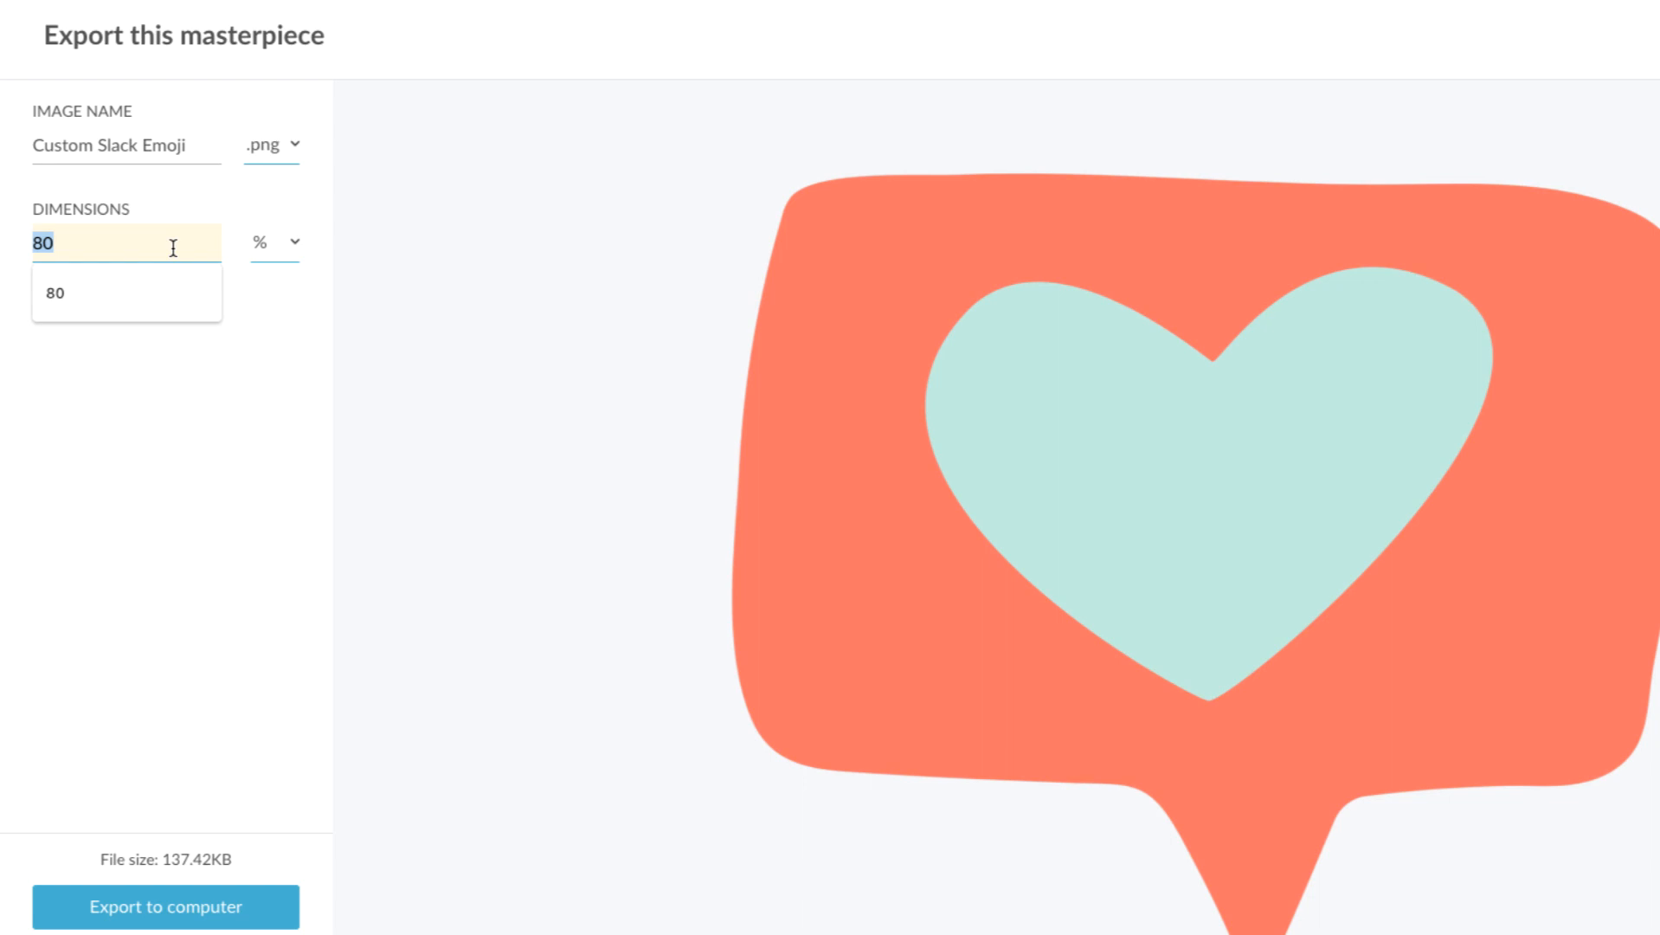
type("70")
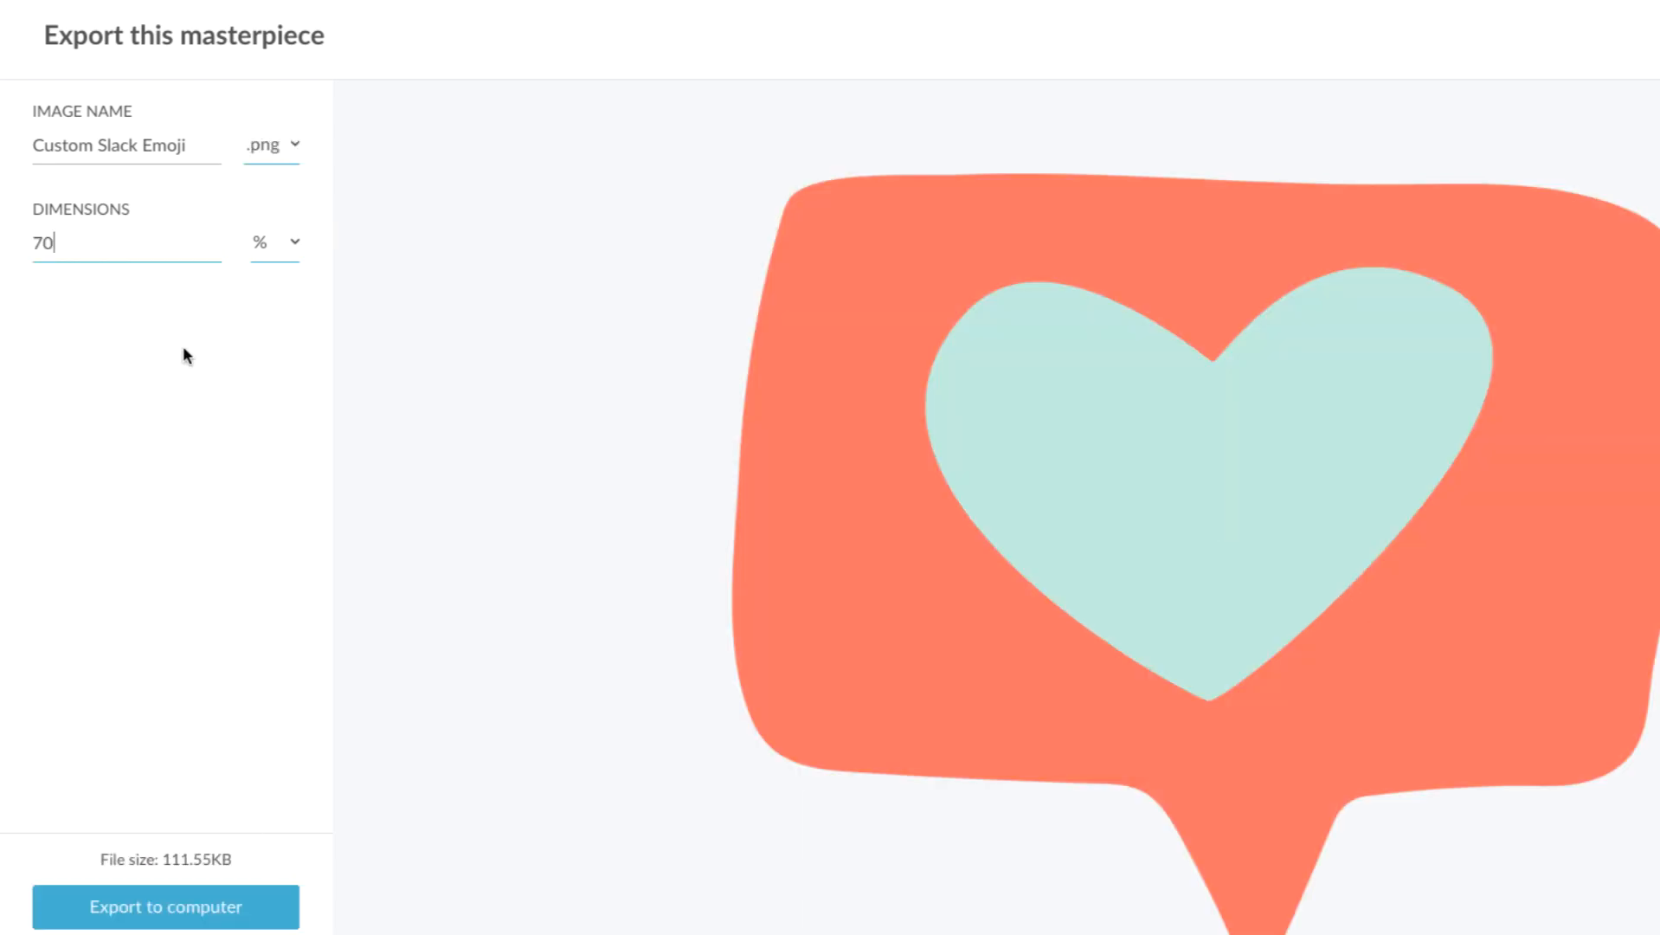
type("75")
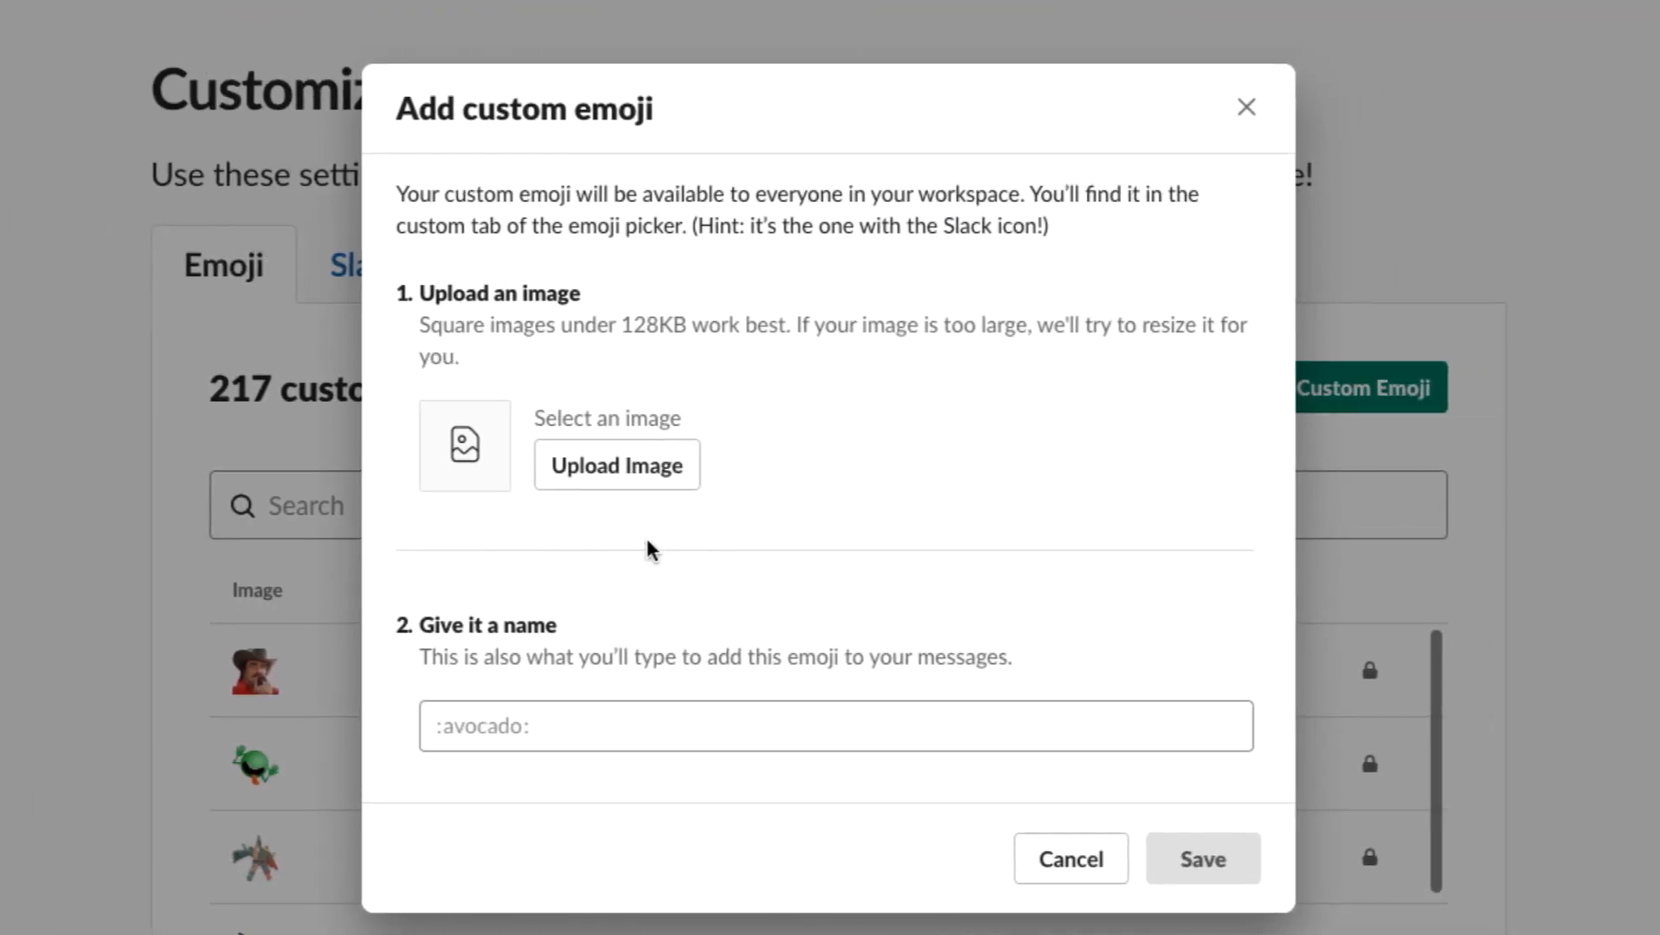
Upload Custom Slack Emoji.png as the custom emoji :heartmoji: and save it.
left_click(617, 464)
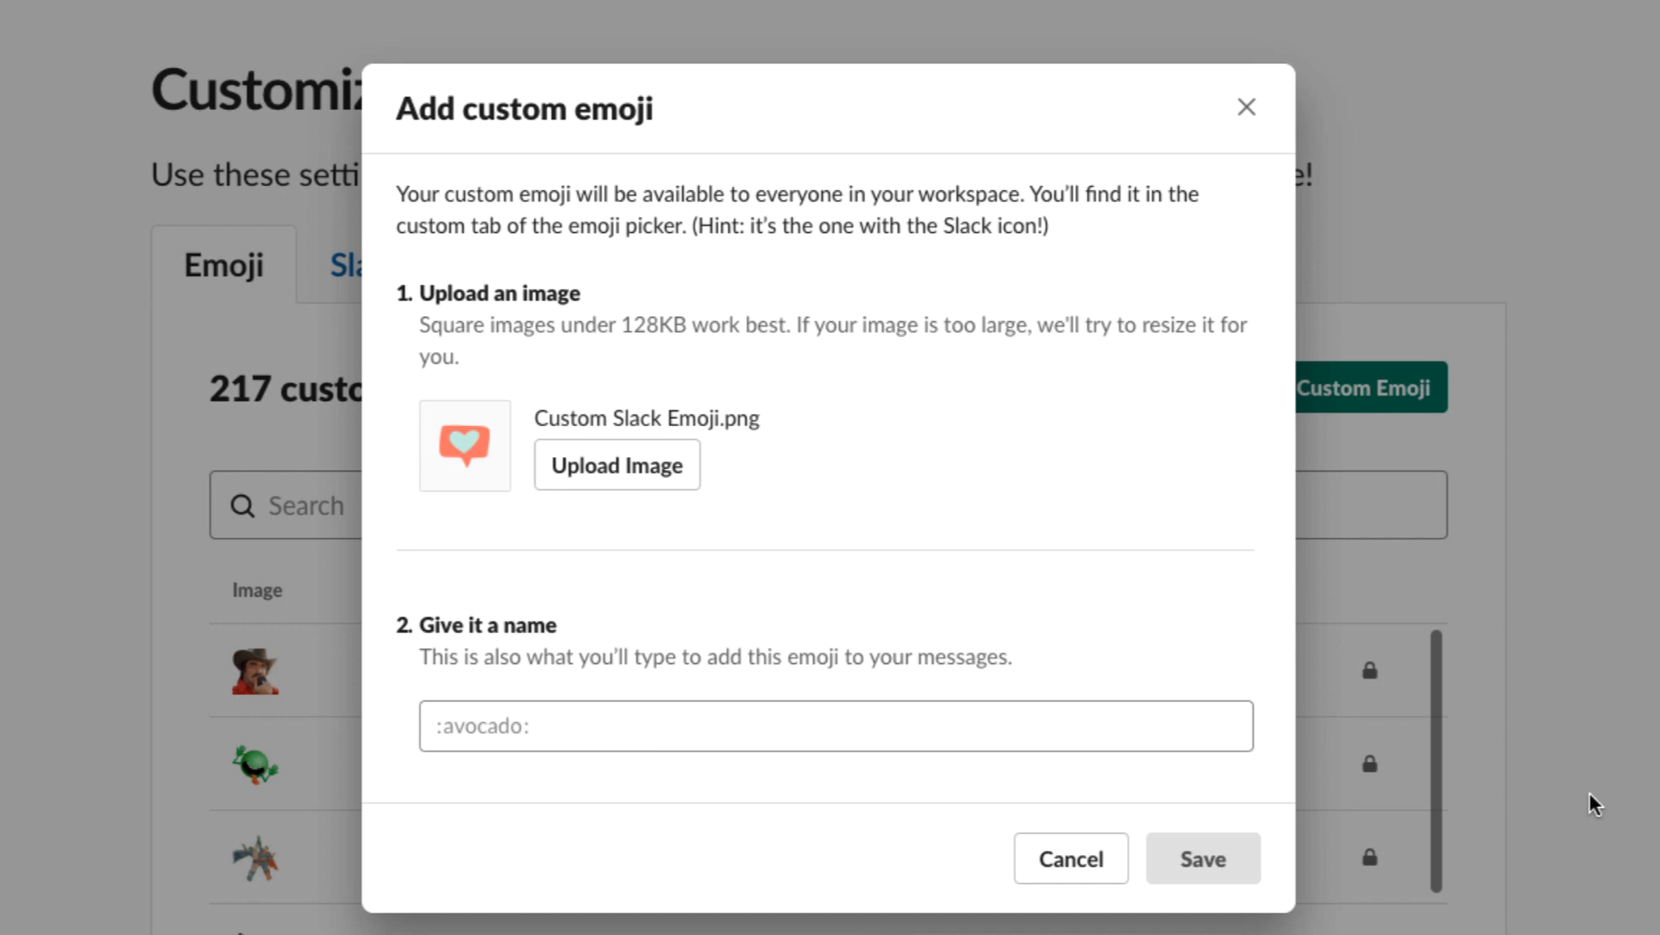
type(":heartmoji:")
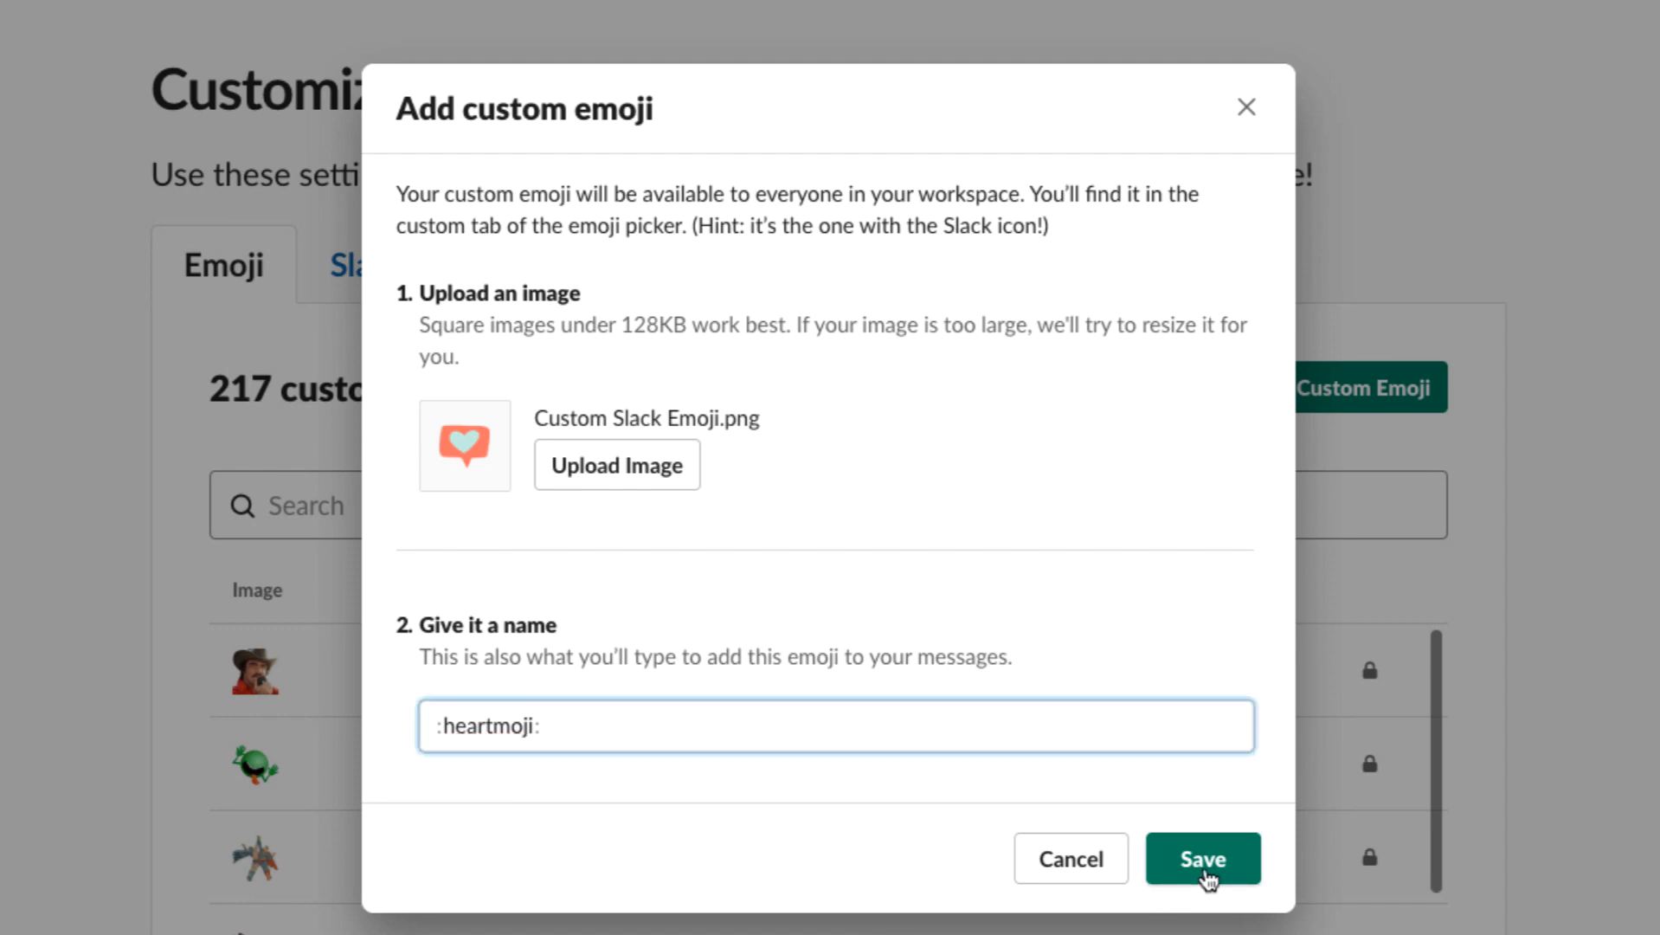
left_click(1198, 858)
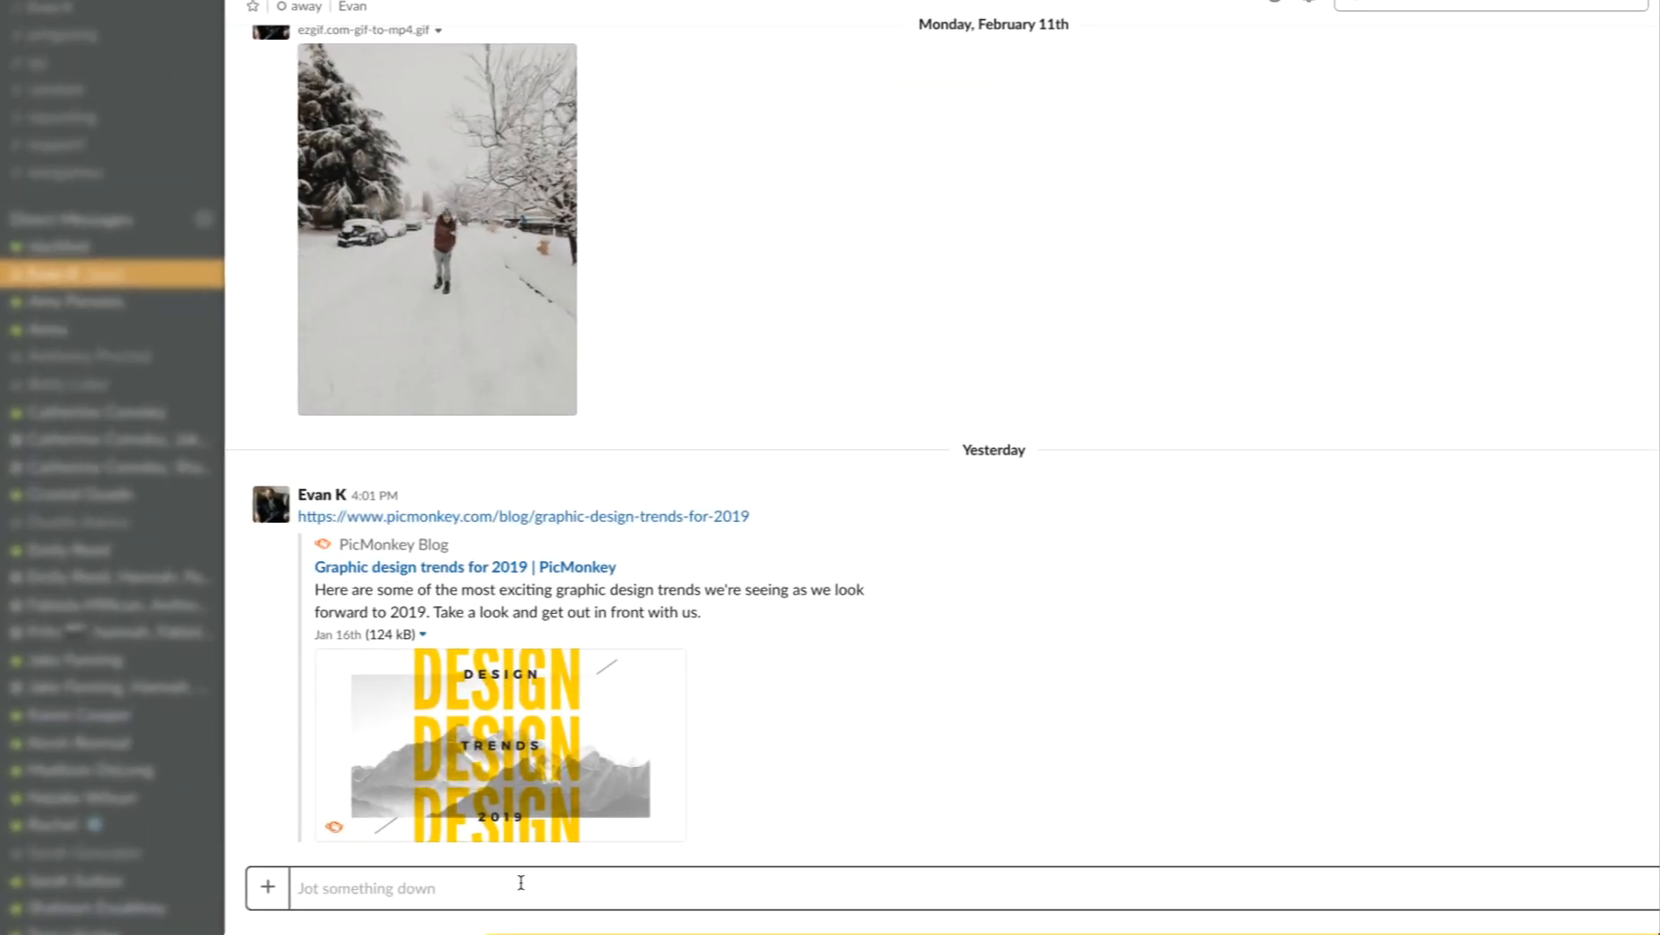
Send a :heartmoji: message in the conversation and add heartmoji as a reaction to it.
type(":heart")
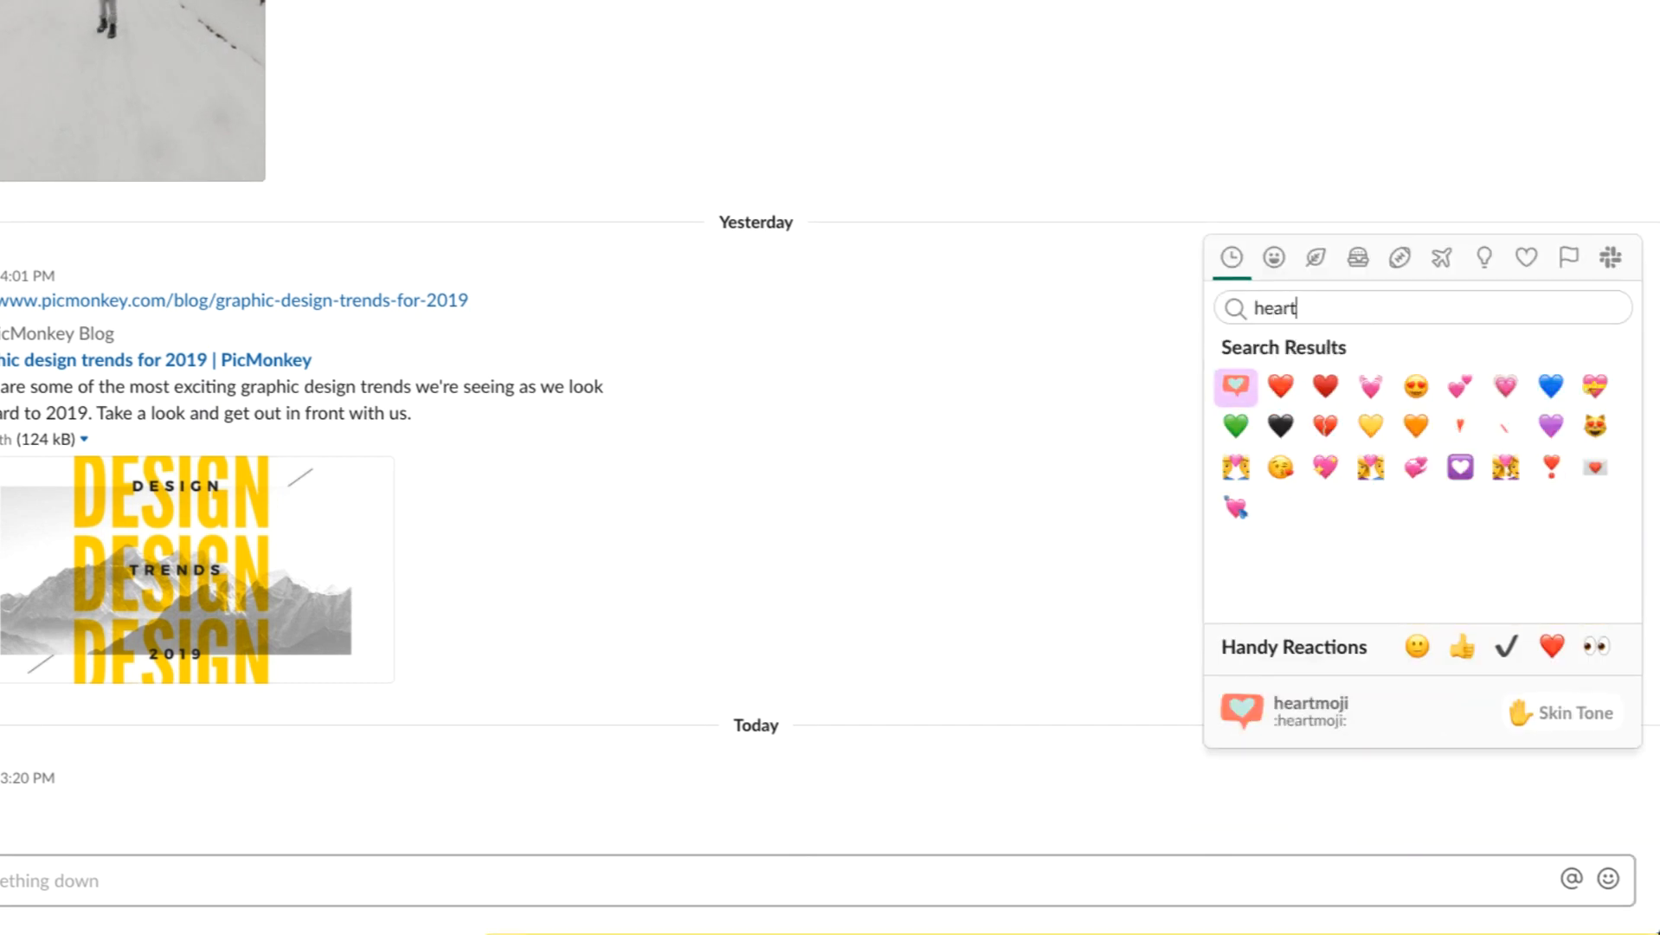
left_click(1236, 387)
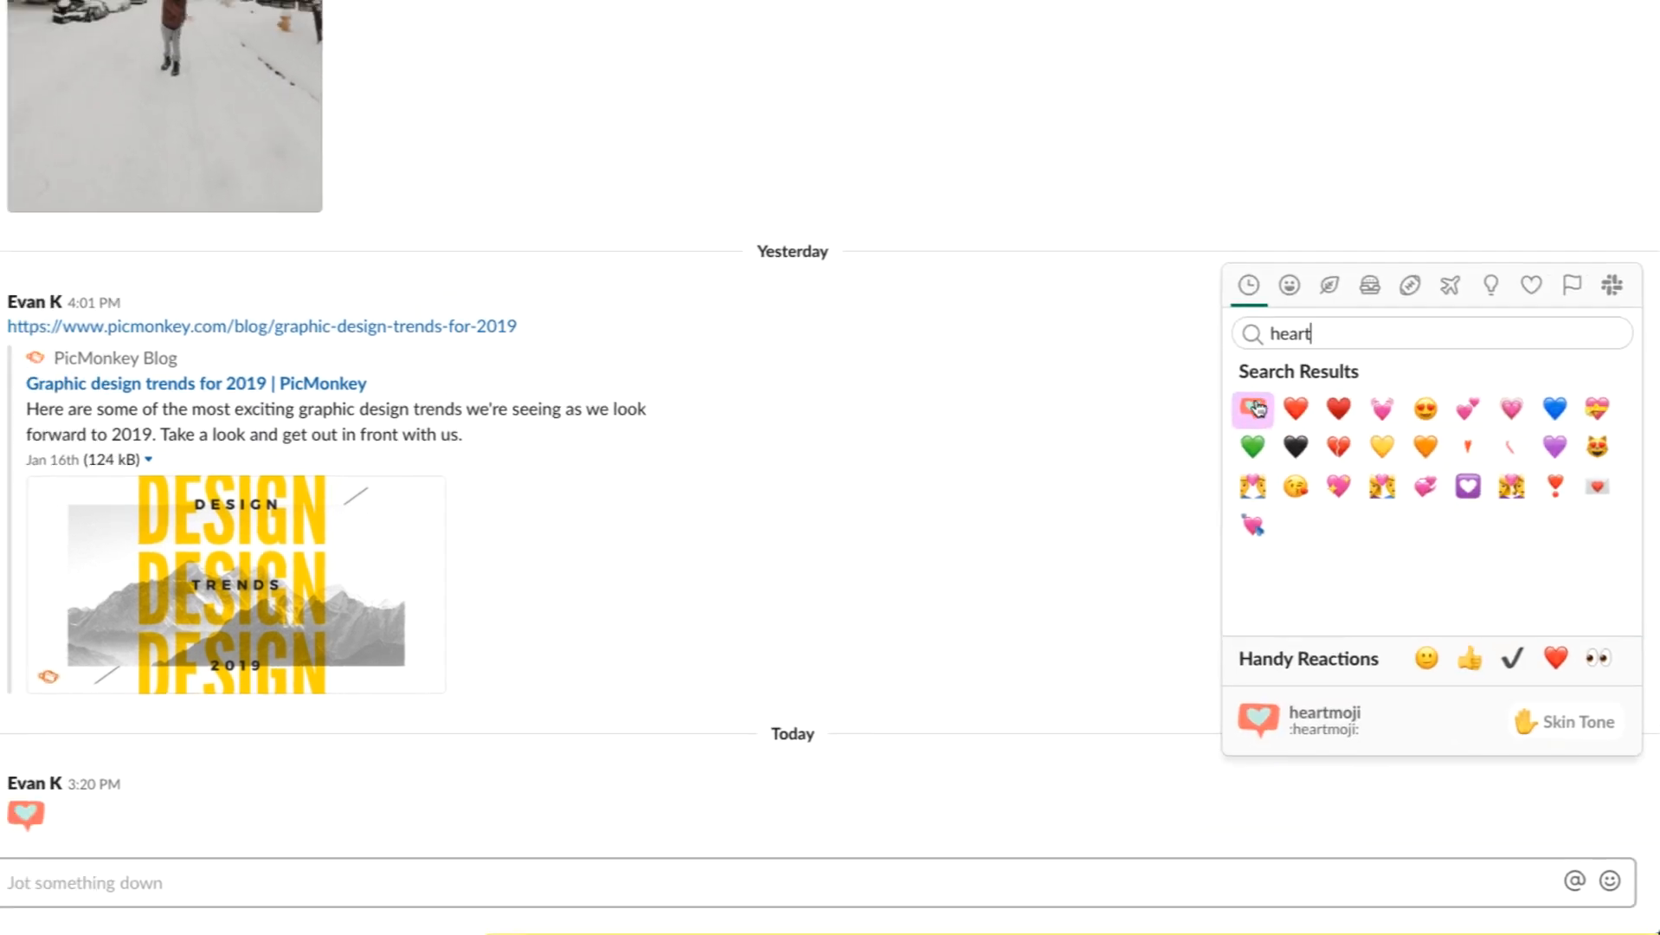
left_click(1251, 407)
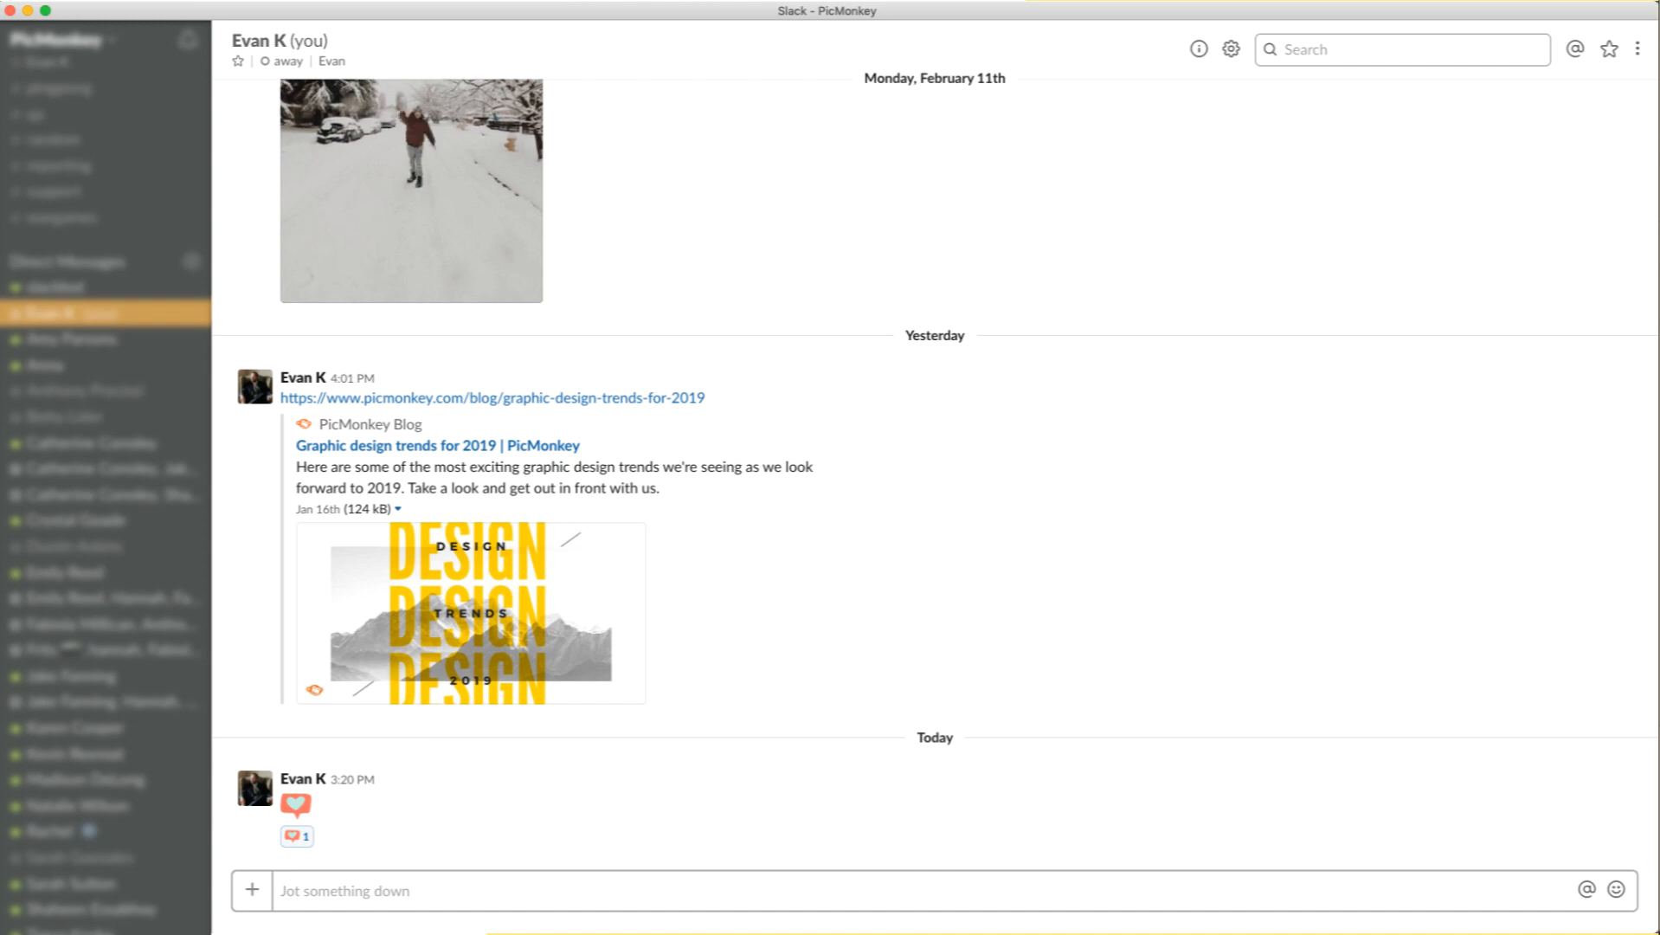